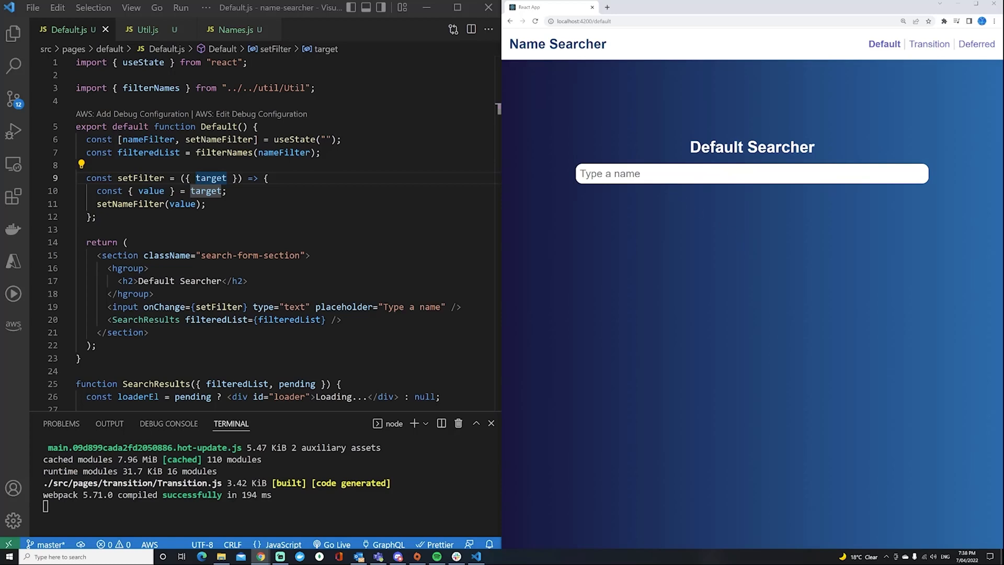
# - Try searching 'Dar' in the app, clear it, and scroll through the page
pyautogui.write('Daryl')
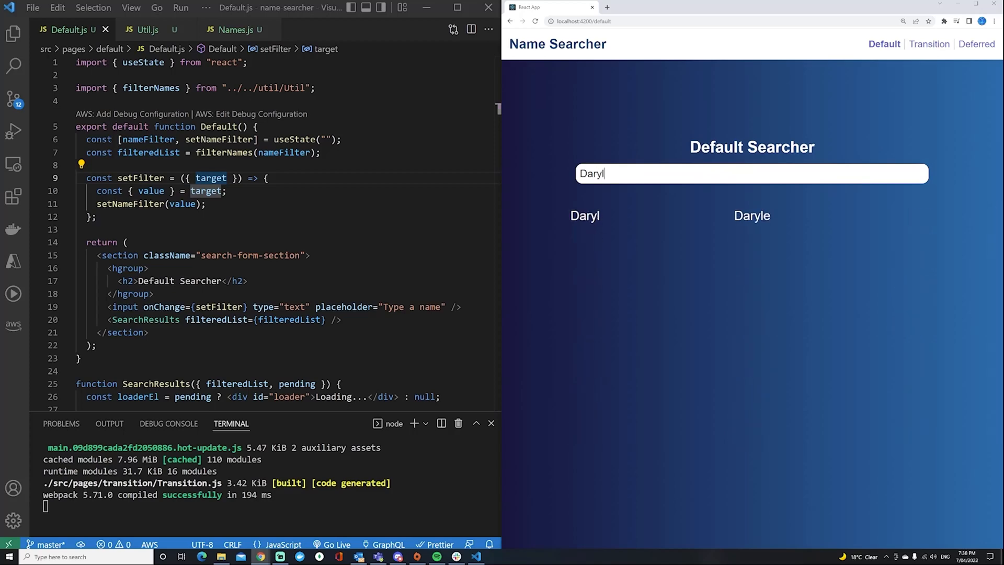
pyautogui.press('Backspace')
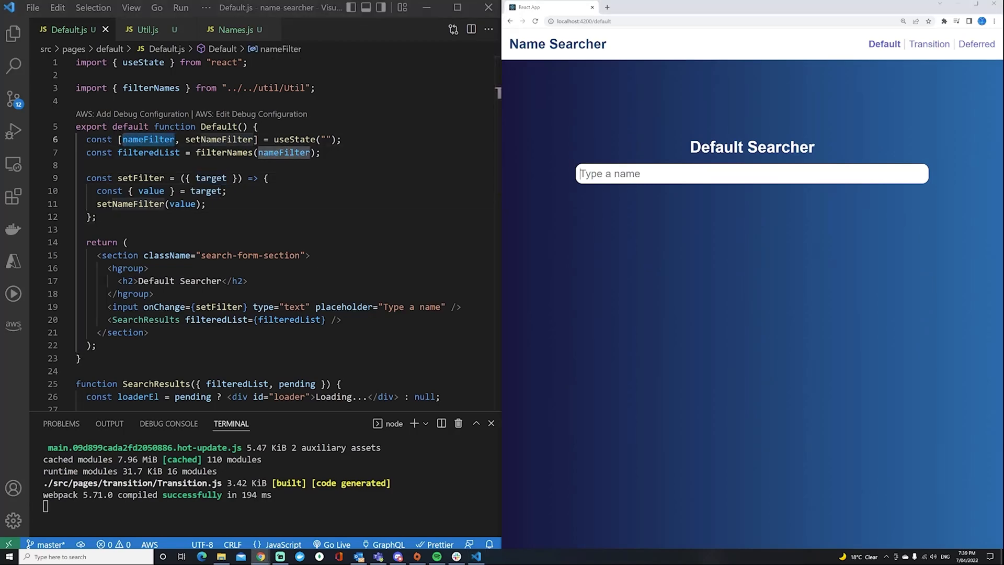
pyautogui.scroll(-3)
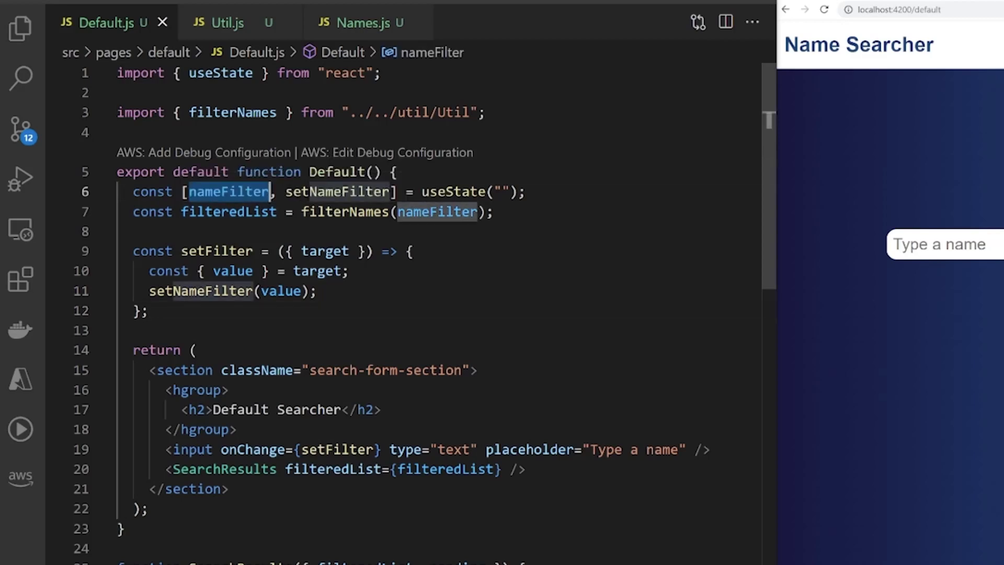
pyautogui.moveTo(228, 192)
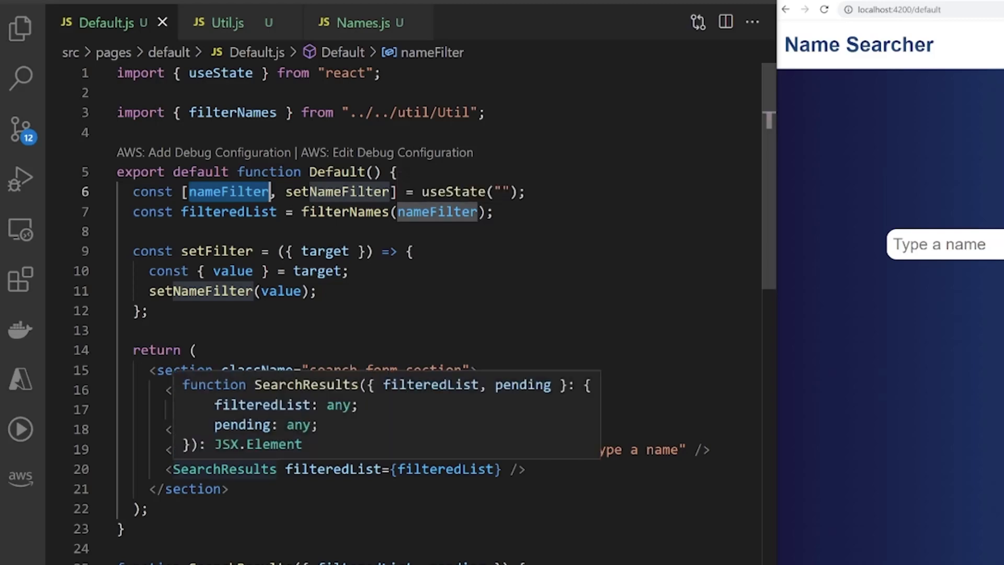
pyautogui.scroll(-3)
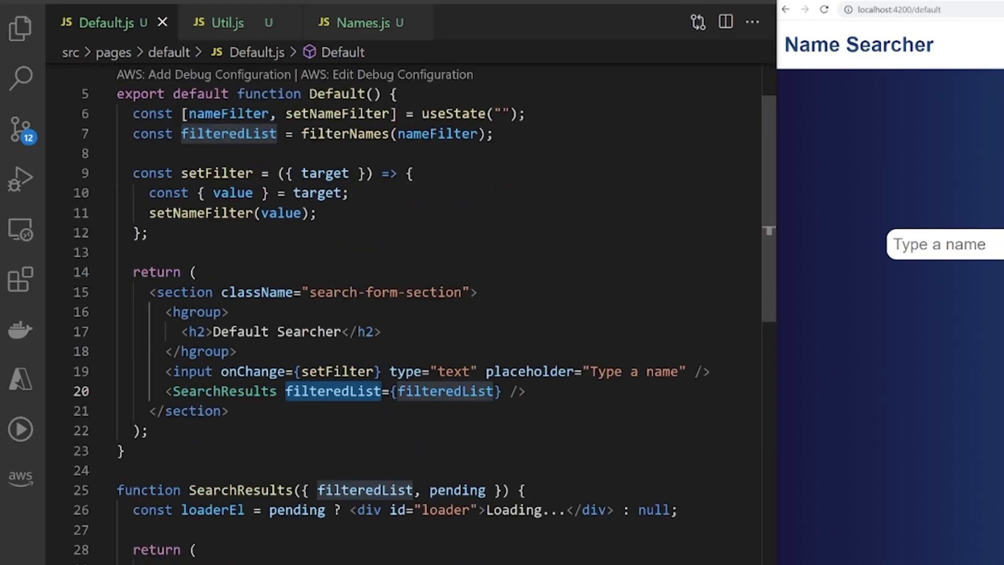
pyautogui.scroll(-3)
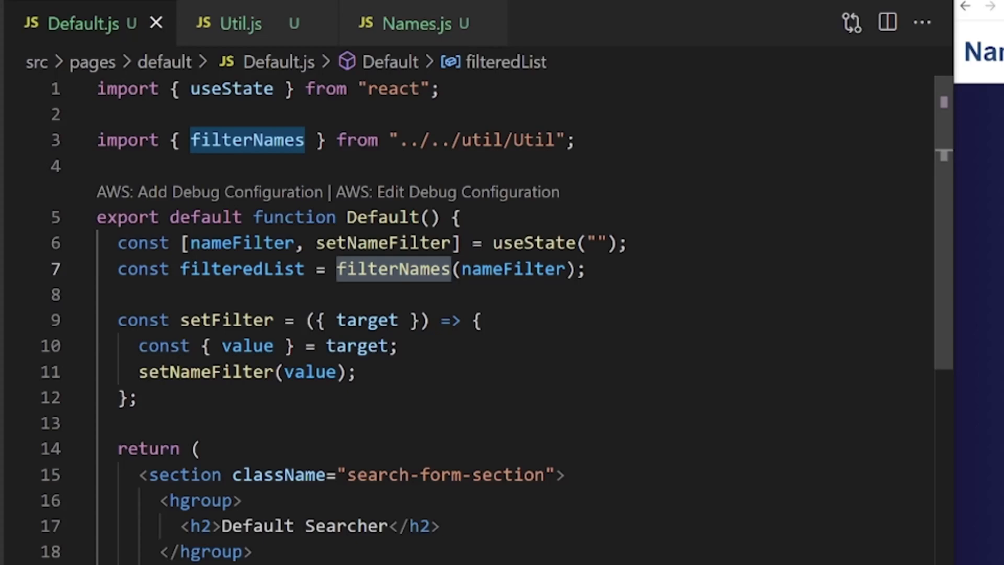
# - Inspect Util.js's filterNames helper and the Names.js list, then close Util.js
pyautogui.click(240, 24)
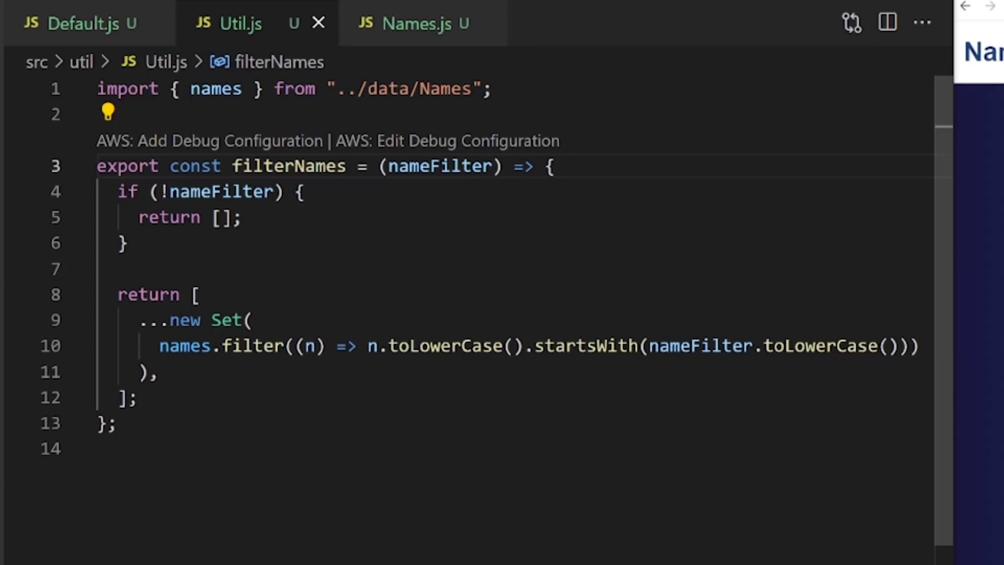
pyautogui.click(439, 166)
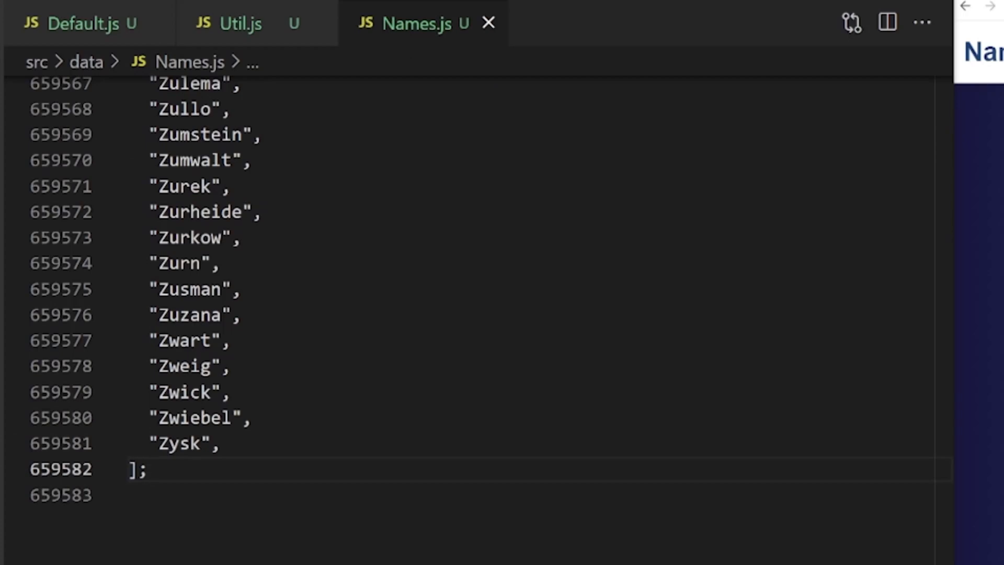
pyautogui.click(240, 23)
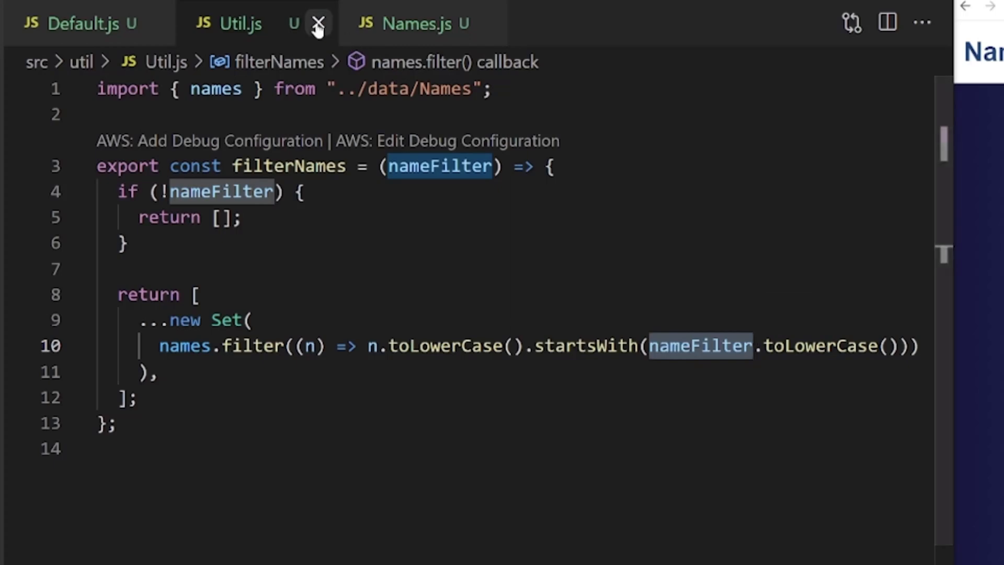
pyautogui.click(317, 24)
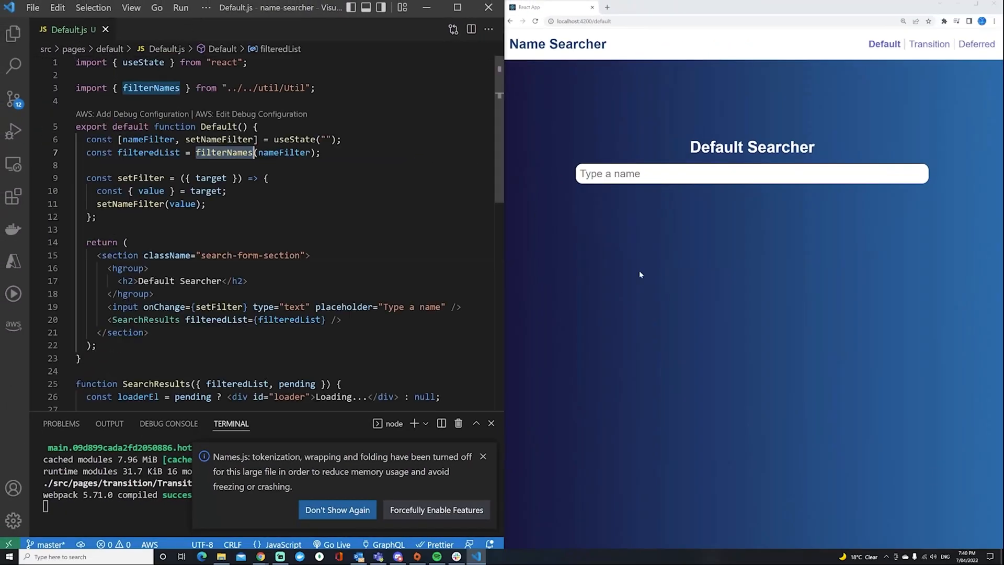
pyautogui.moveTo(727, 373)
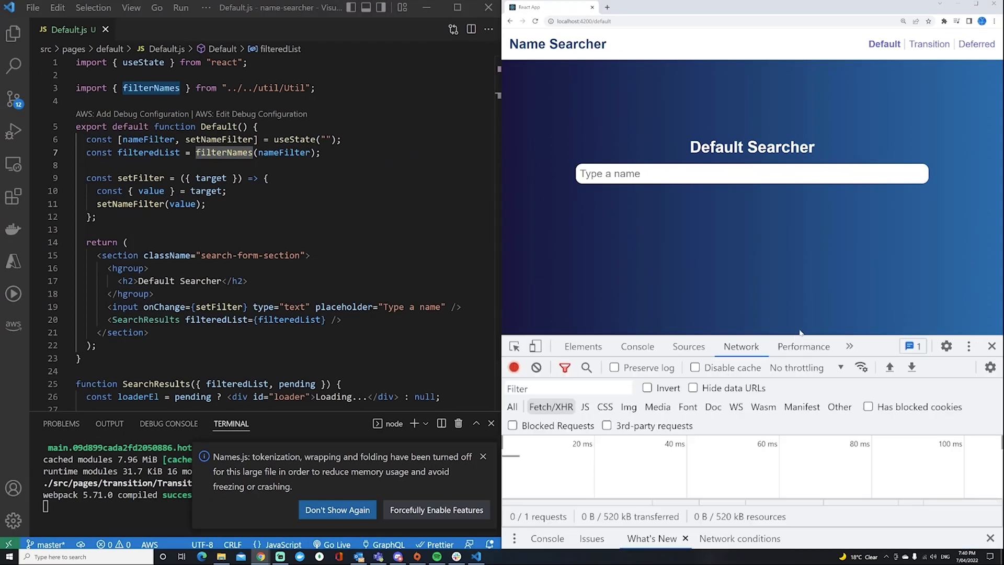
# - Show the DevTools Performance panel with CPU throttling at 6x slowdown
pyautogui.click(804, 346)
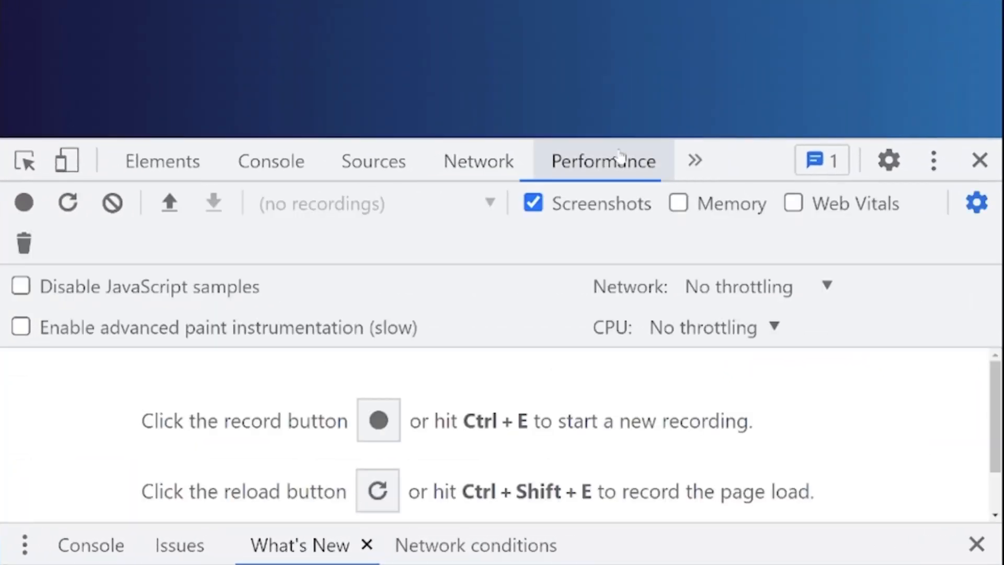
pyautogui.click(711, 327)
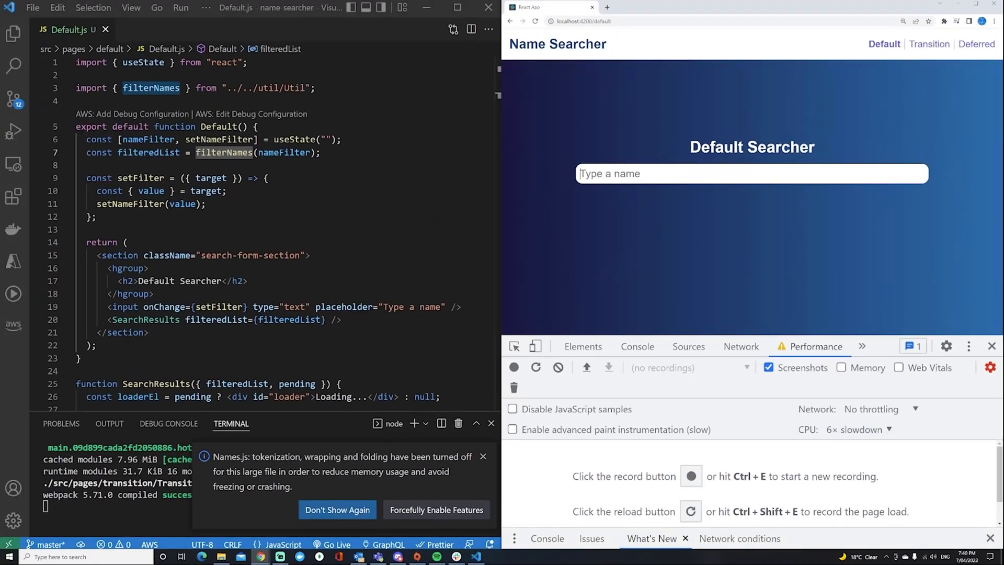
pyautogui.write('D')
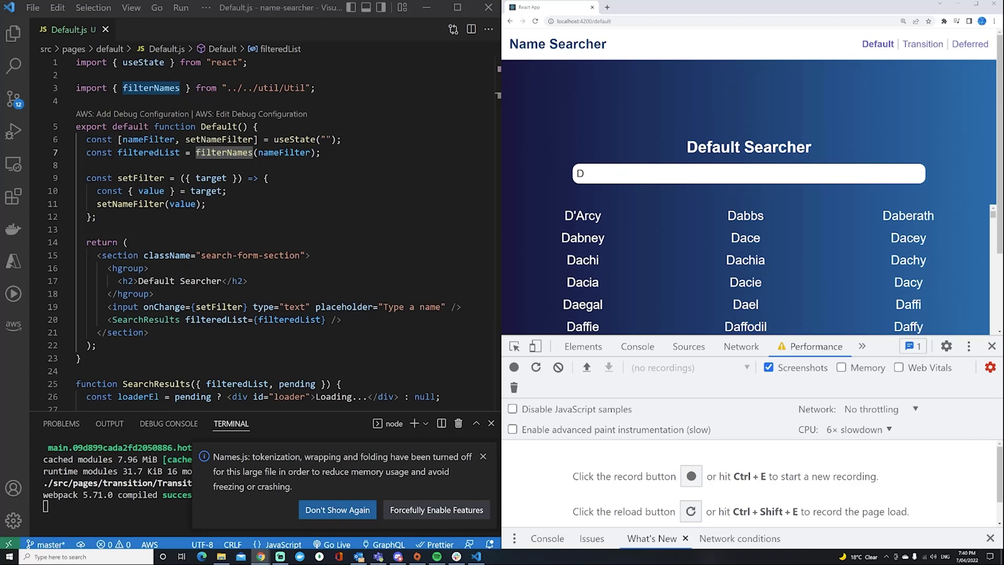
pyautogui.press('Backspace')
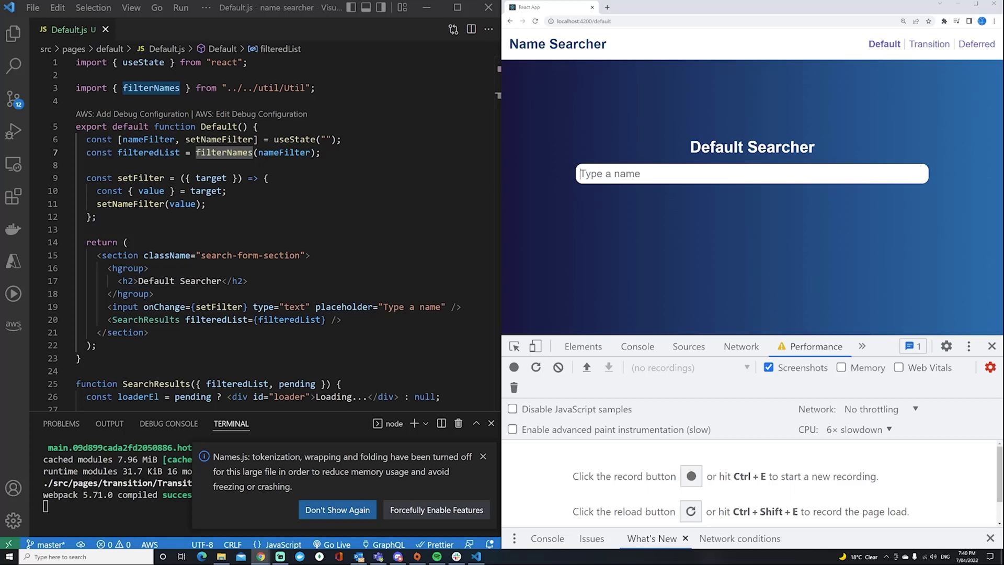
pyautogui.write('D')
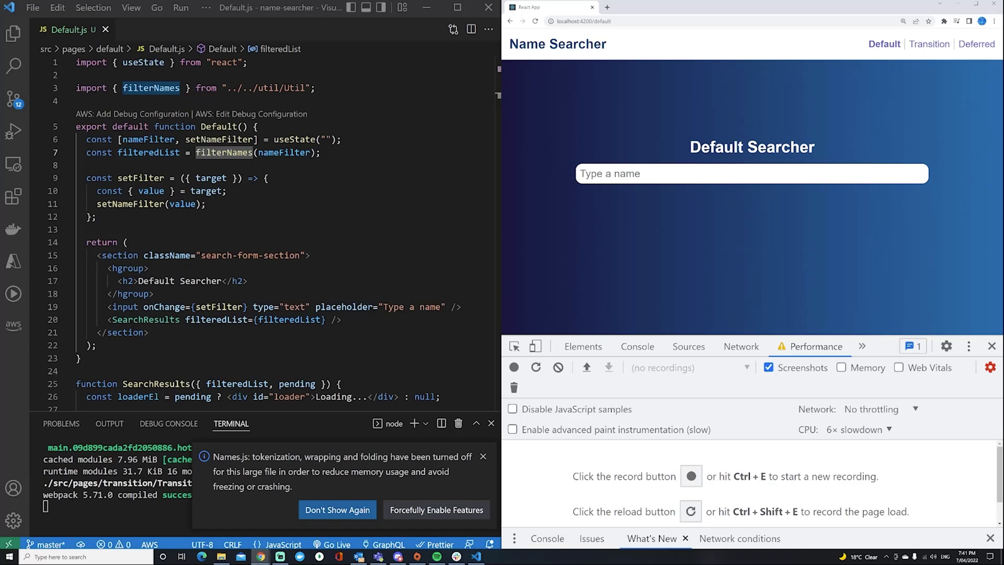
pyautogui.write('Daryllkfjsldfjdkl')
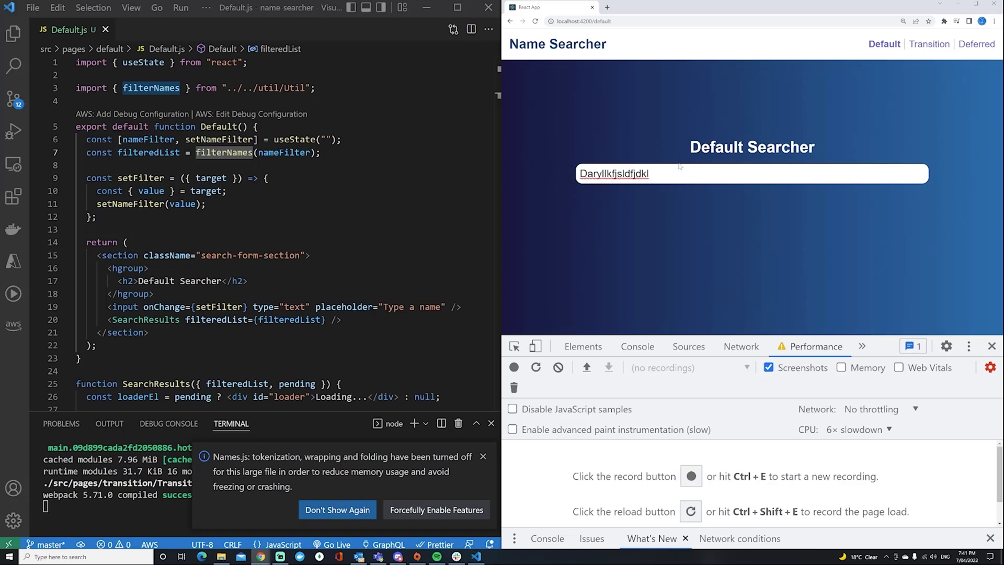
pyautogui.press('Backspace')
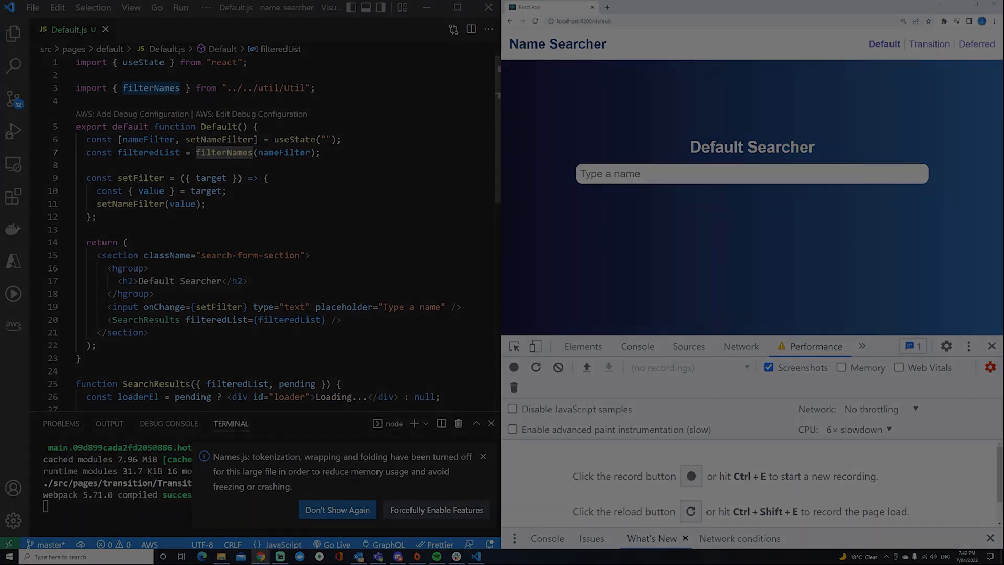
# - Switch the app to the Transition Searcher and view Transition.js's state, filter handler and markup
pyautogui.click(927, 44)
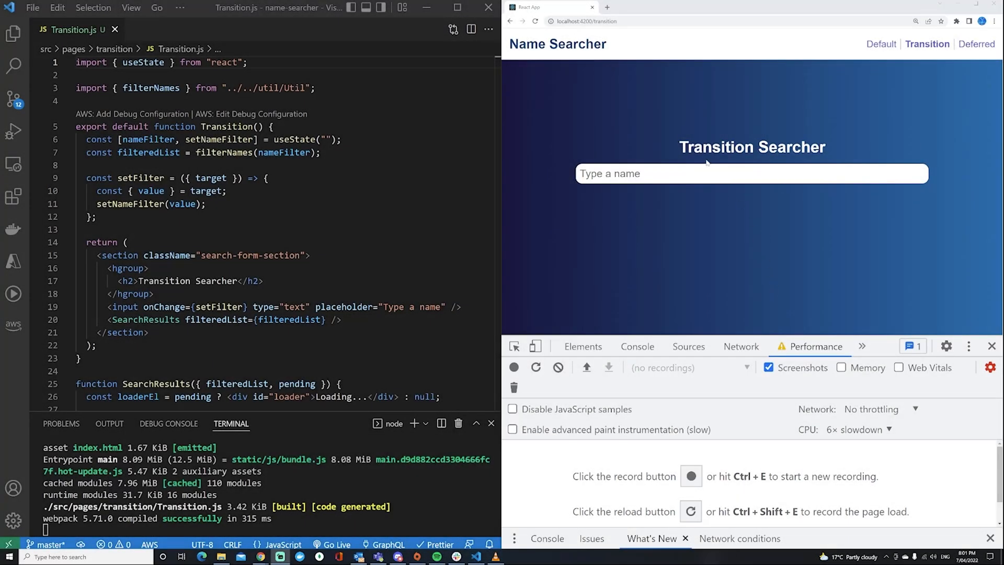
pyautogui.doubleClick(717, 147)
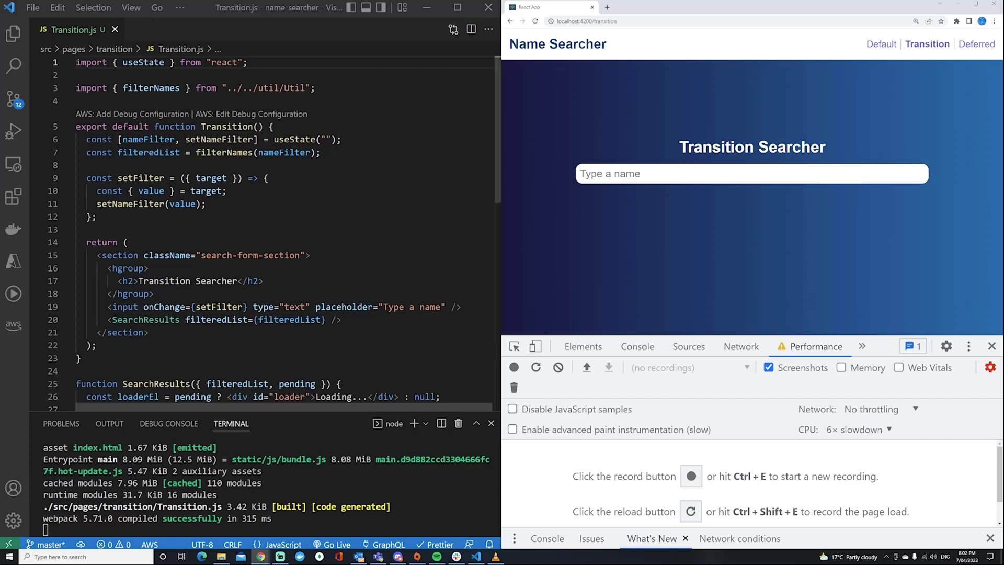
pyautogui.doubleClick(129, 204)
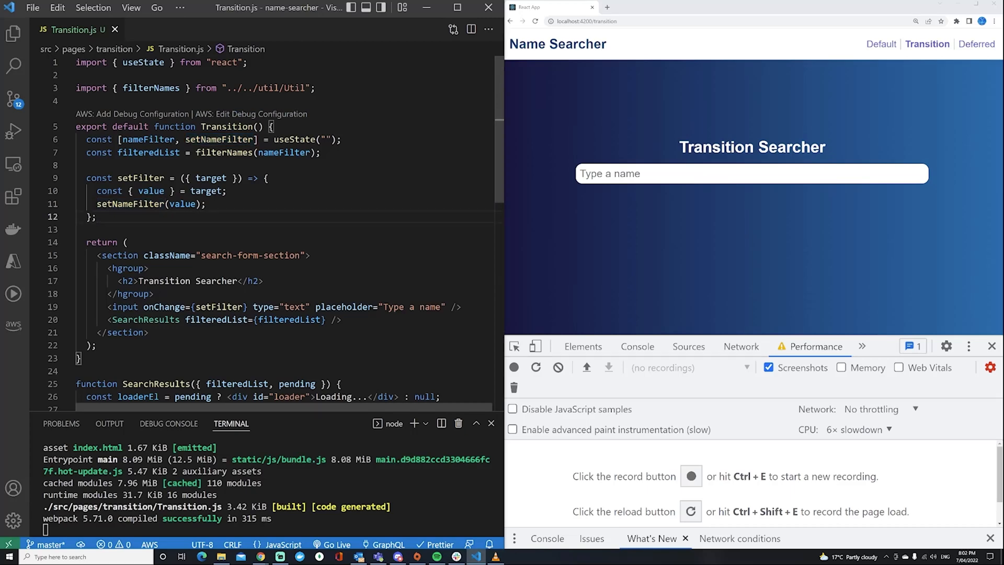
pyautogui.scroll(-3)
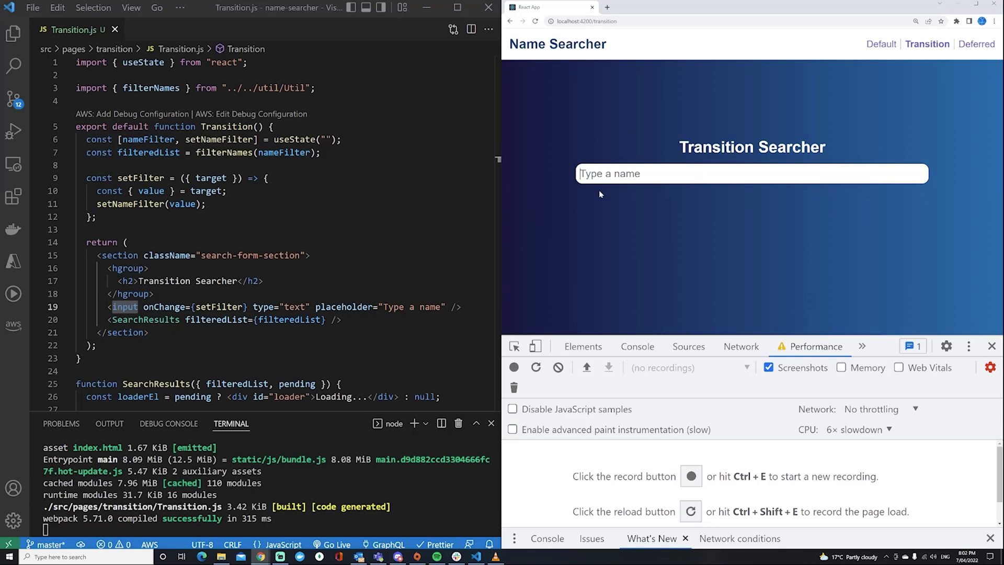
pyautogui.write('d')
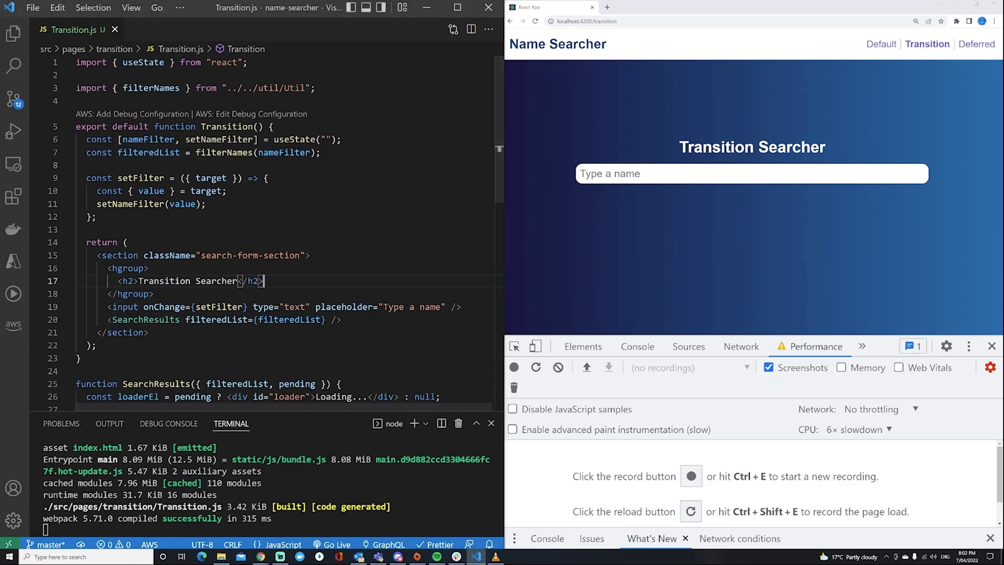
pyautogui.write('d')
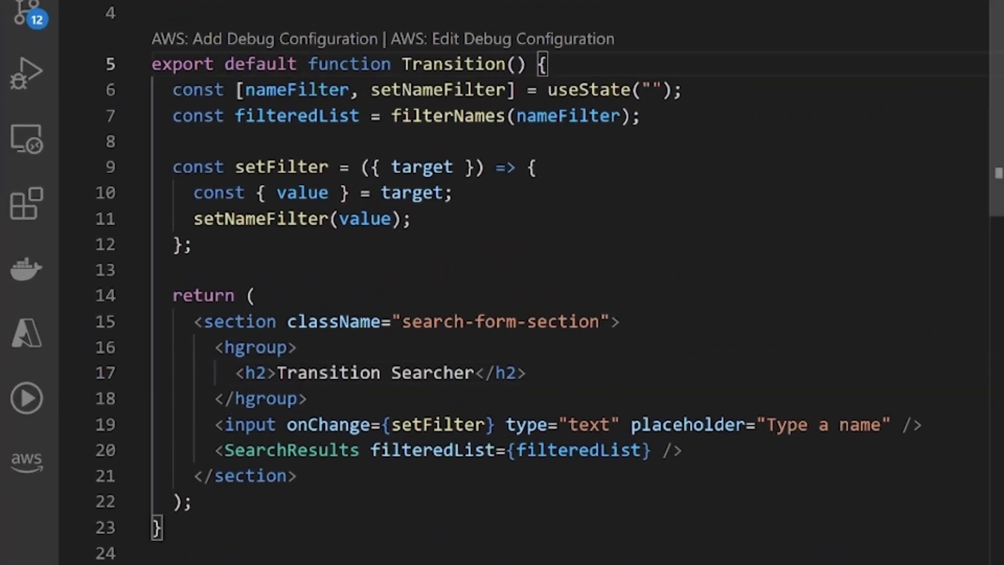
# - Open Transition.js and scroll to its useState import and nameFilter state
pyautogui.click(195, 502)
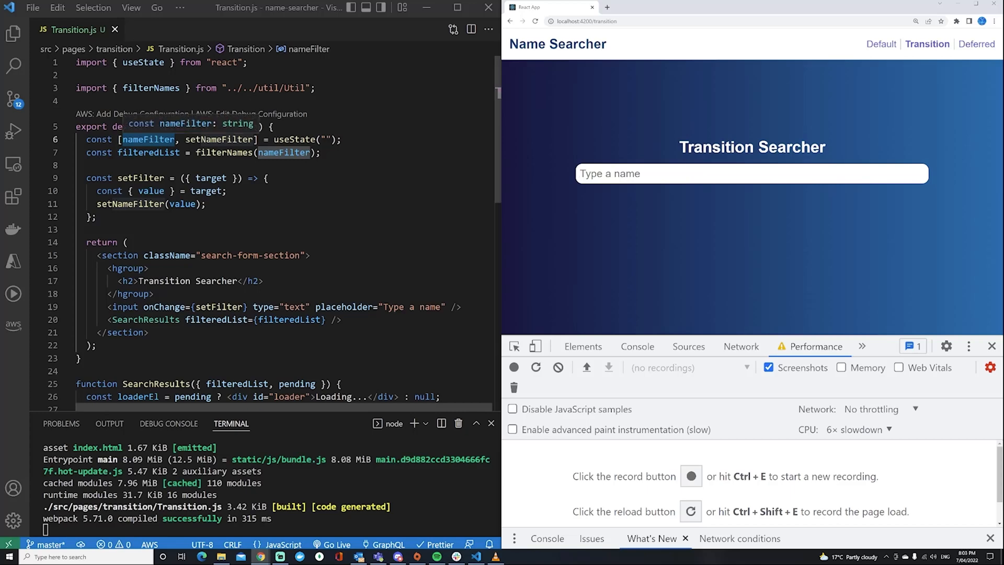
pyautogui.scroll(-3)
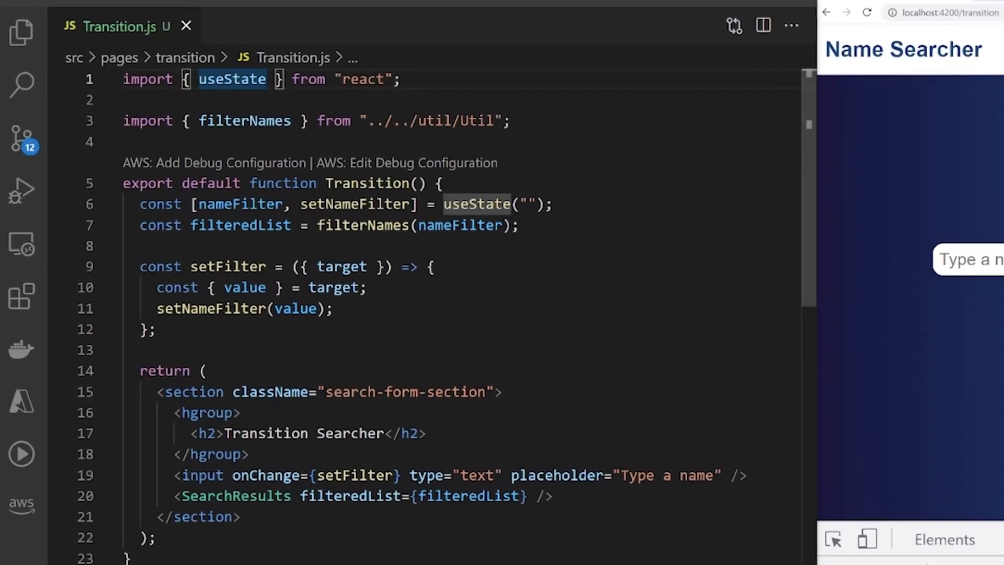
# - Import startTransition and wrap setNameFilter(value) in a startTransition(() => {...}) callback
pyautogui.write('startTransition,')
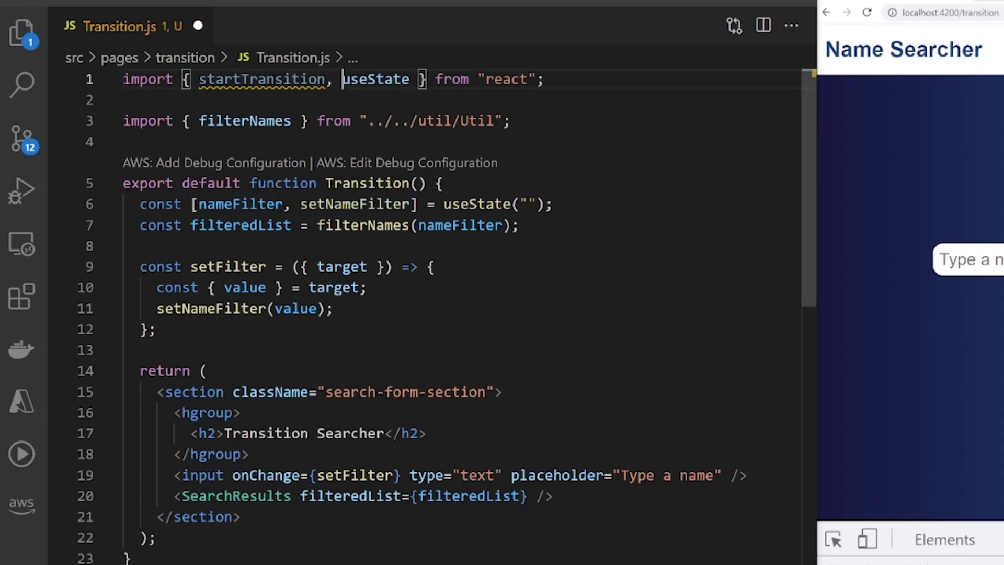
pyautogui.click(432, 266)
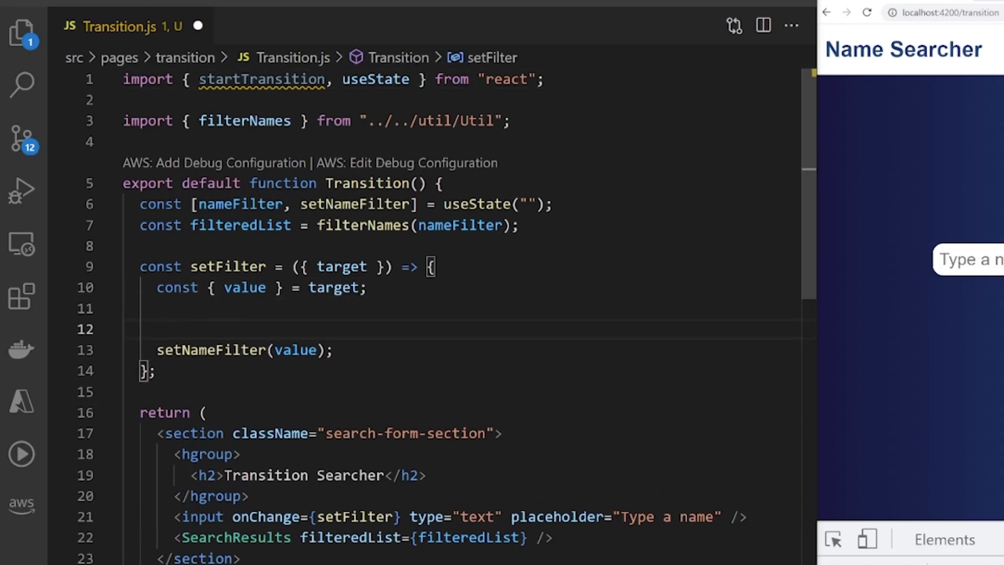
pyautogui.write('startTransition(()')
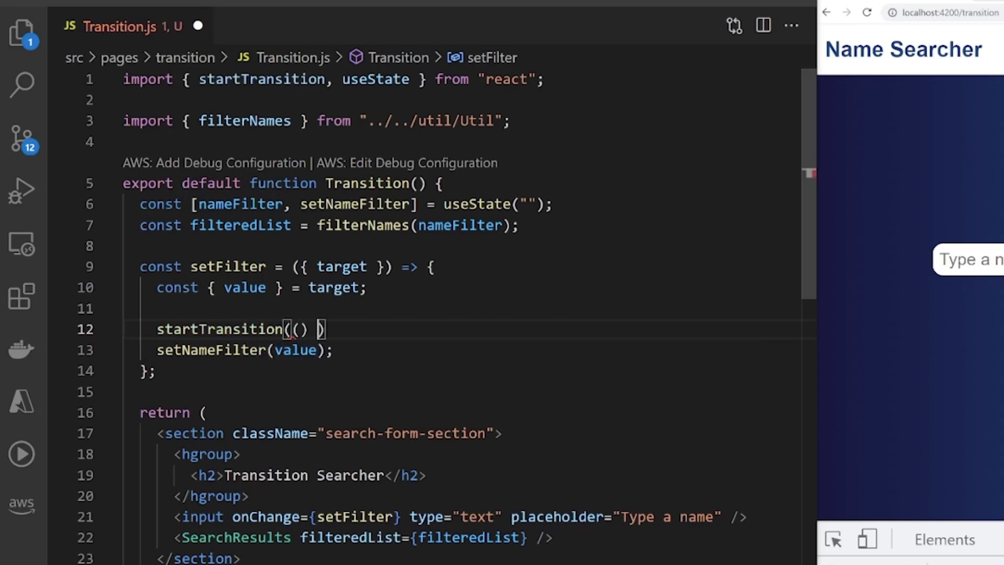
pyautogui.write('=> {')
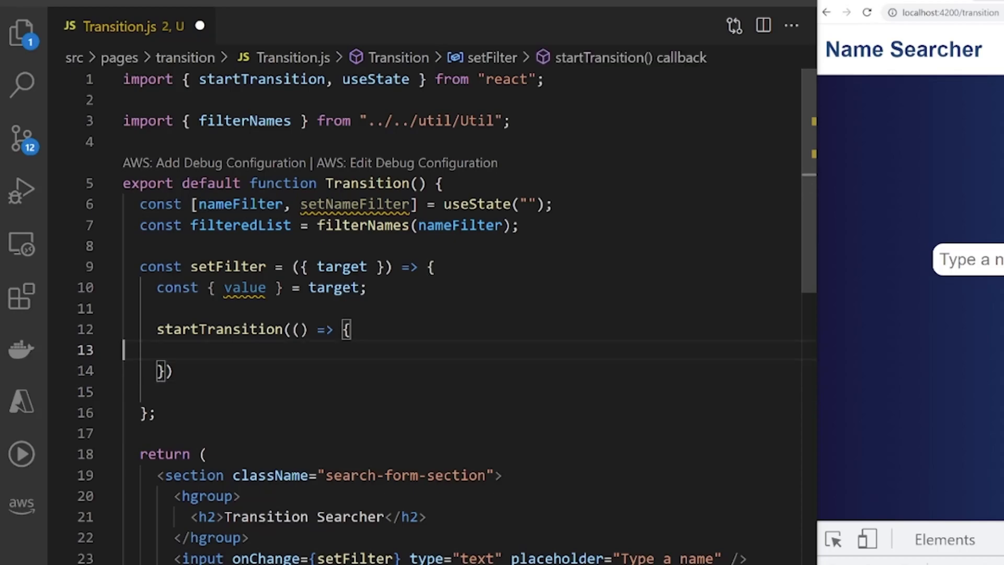
pyautogui.write('setNameFilter(value);')
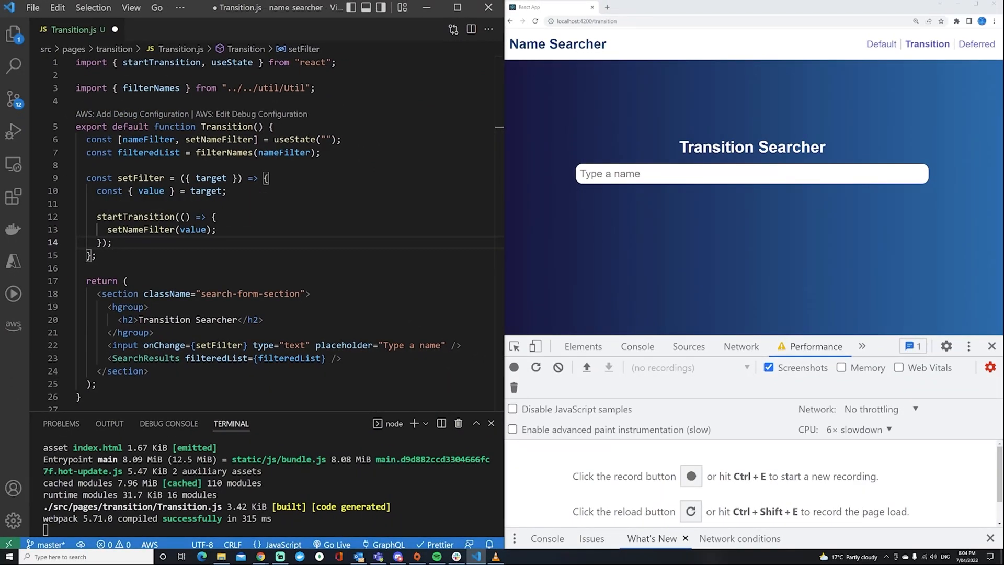
pyautogui.moveTo(658, 187)
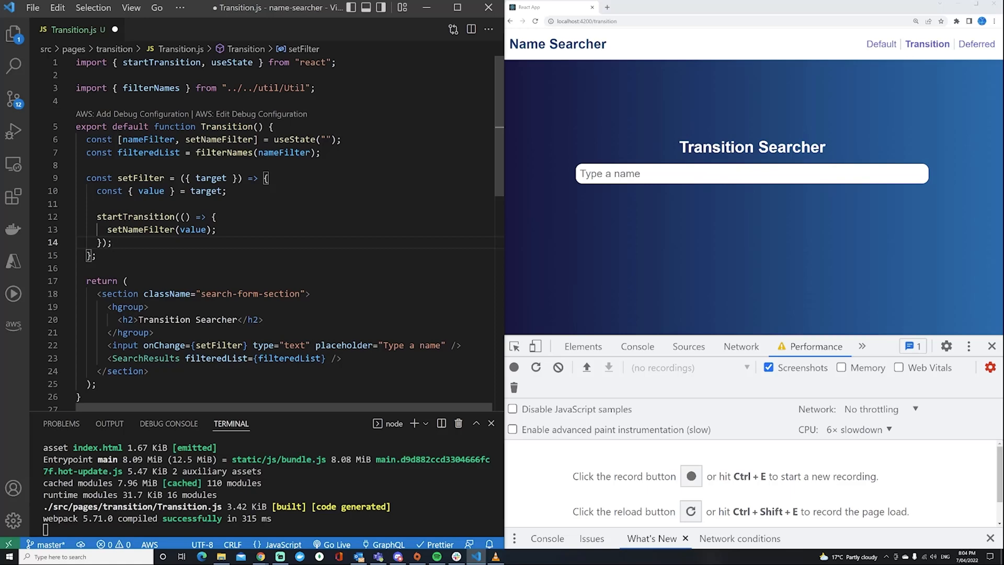
# - Save Transition.js with the startTransition wrapper so webpack recompiles
pyautogui.doubleClick(227, 126)
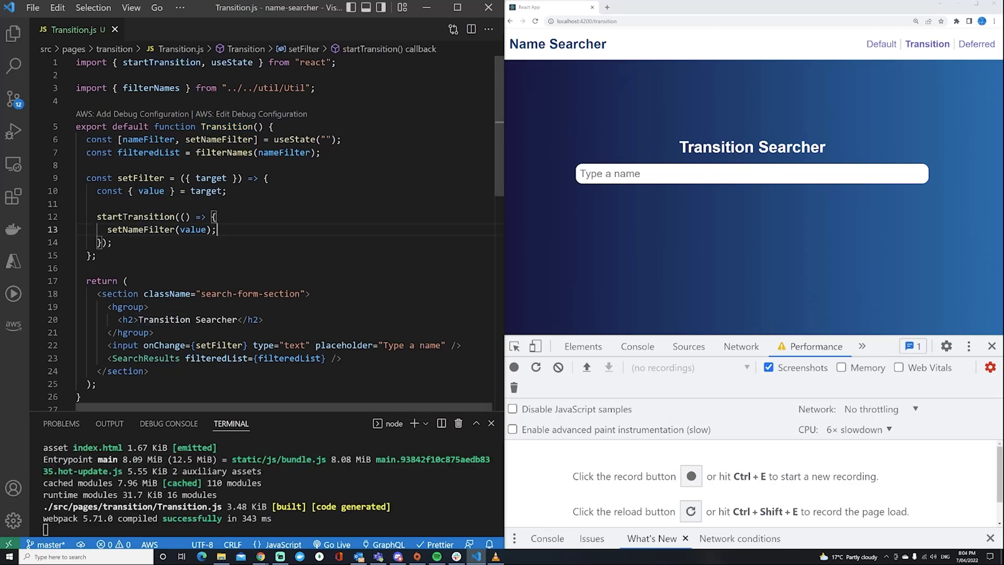
# - Type 'D' then 'ar' into the Transition Searcher, reviewing the input markup and filtered list code
pyautogui.click(535, 21)
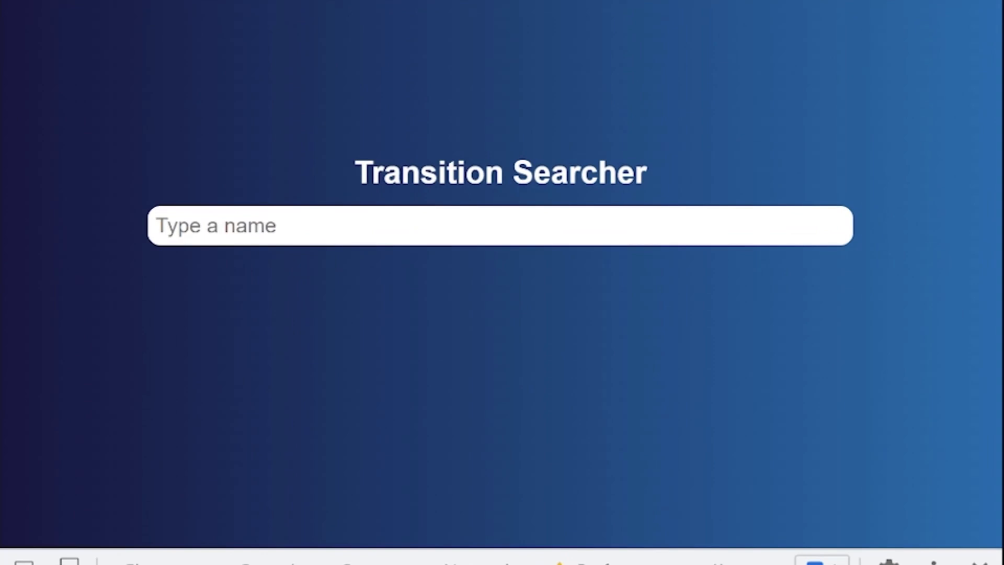
pyautogui.write('D')
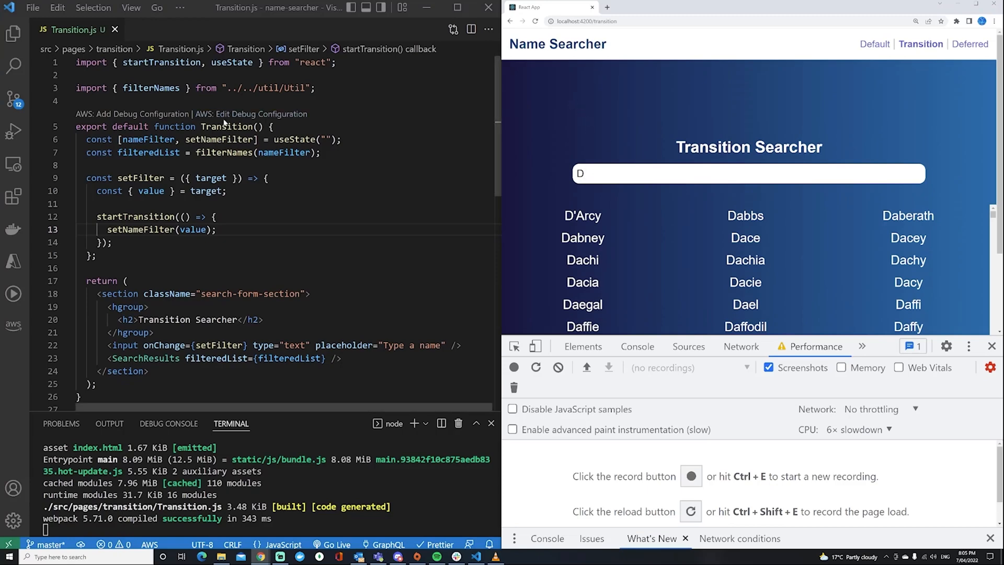
pyautogui.doubleClick(228, 126)
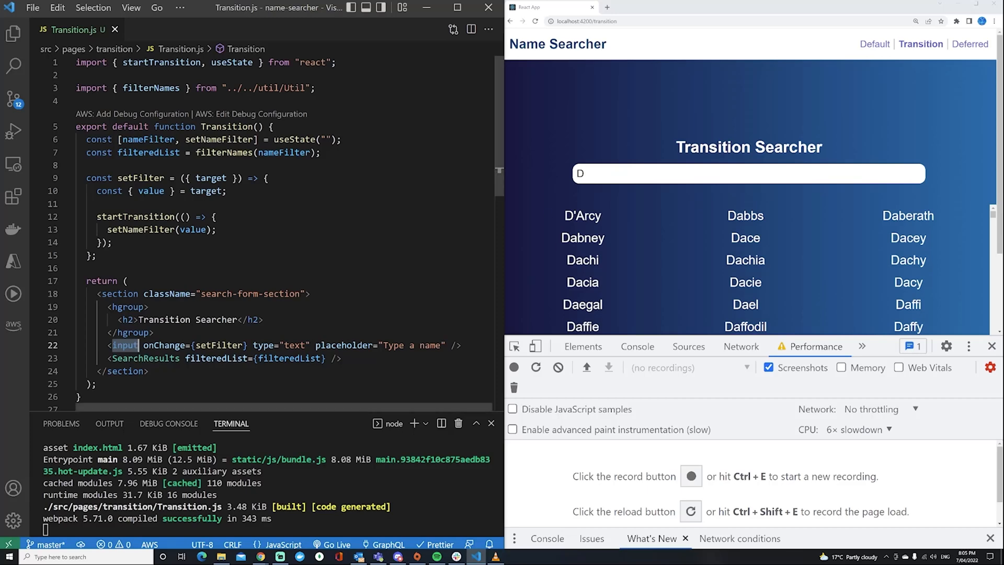
pyautogui.doubleClick(218, 140)
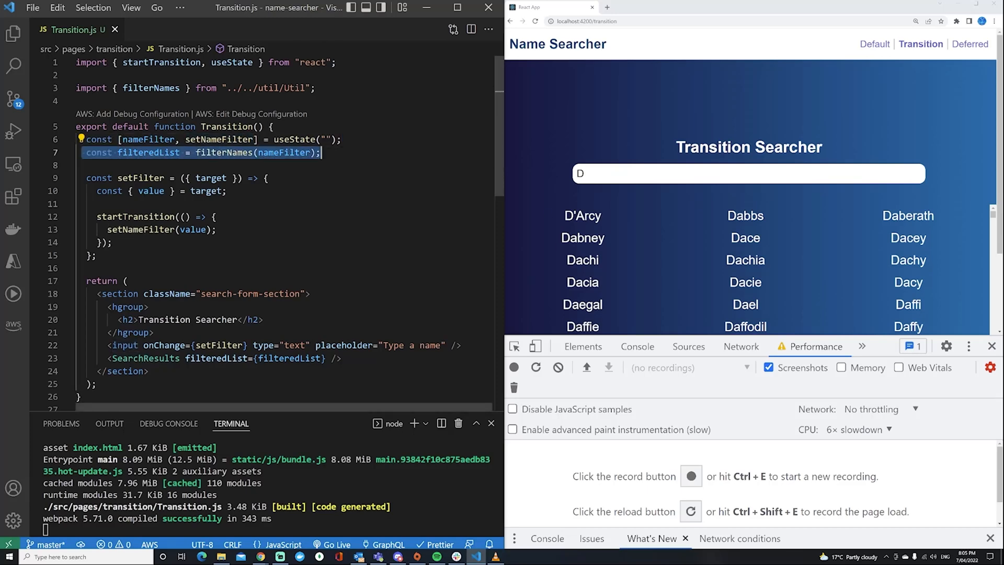
pyautogui.scroll(-3)
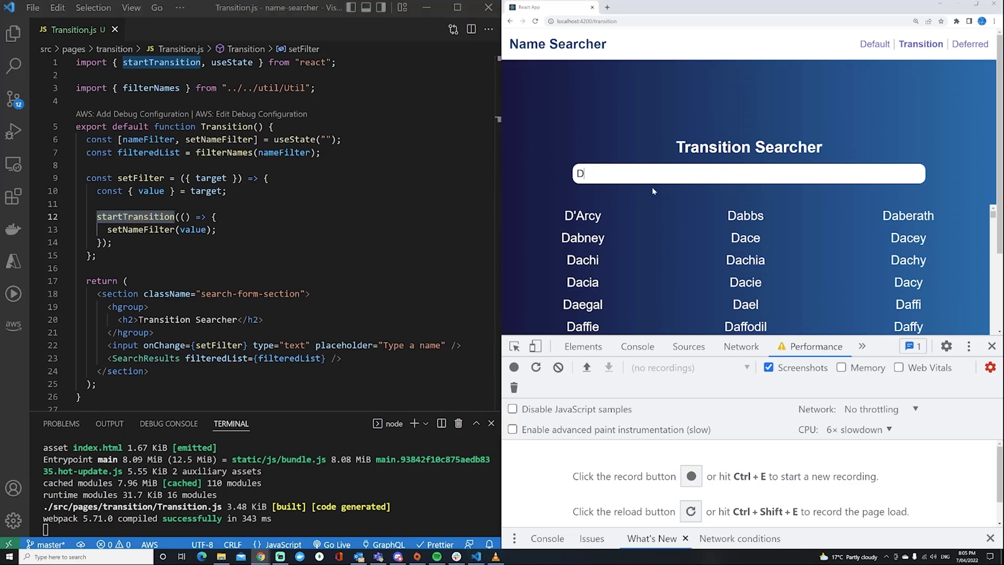
pyautogui.write('ar')
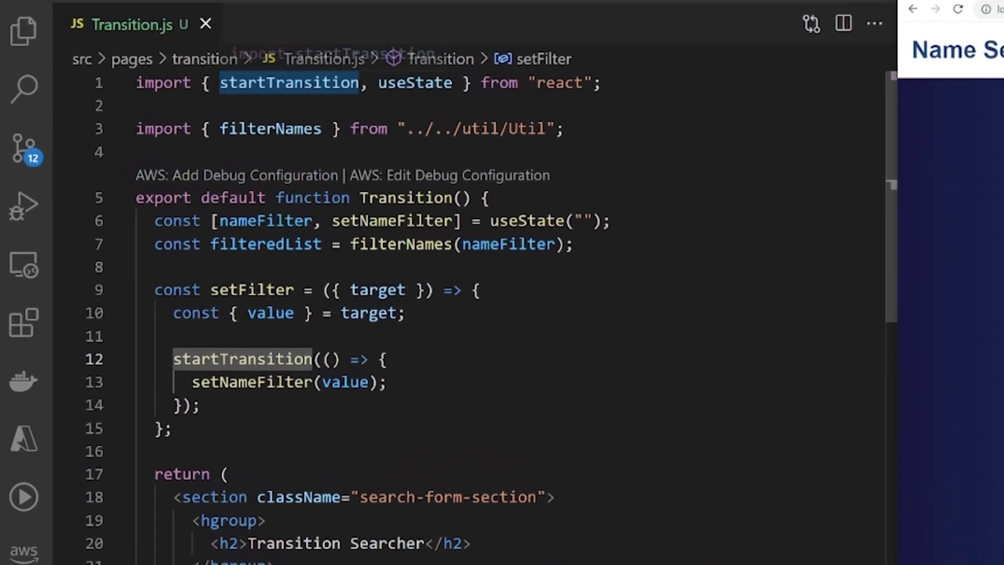
# - Import useTransition and add const [pending, startTransition] = useTransition() to the component
pyautogui.write(',')
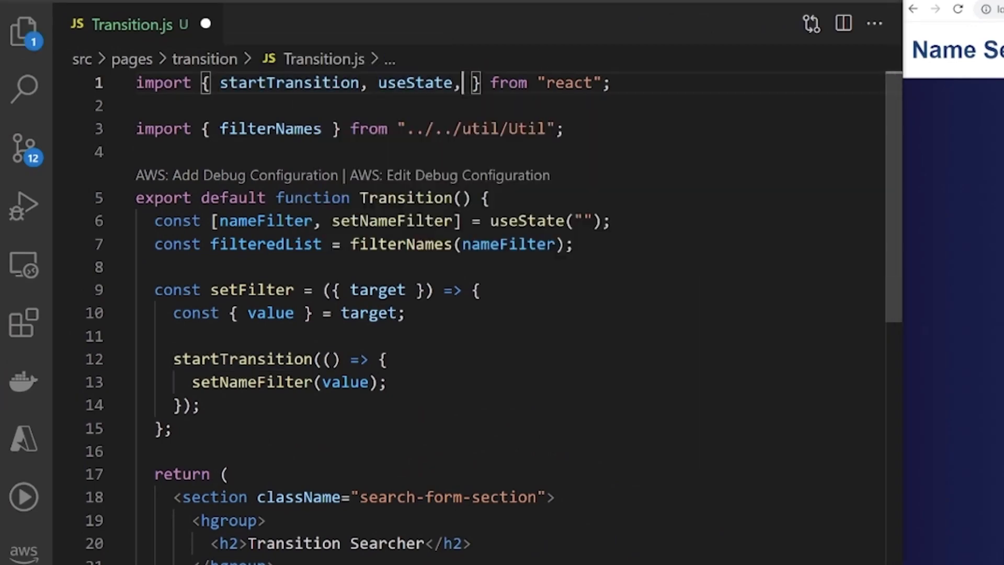
pyautogui.write('useTr')
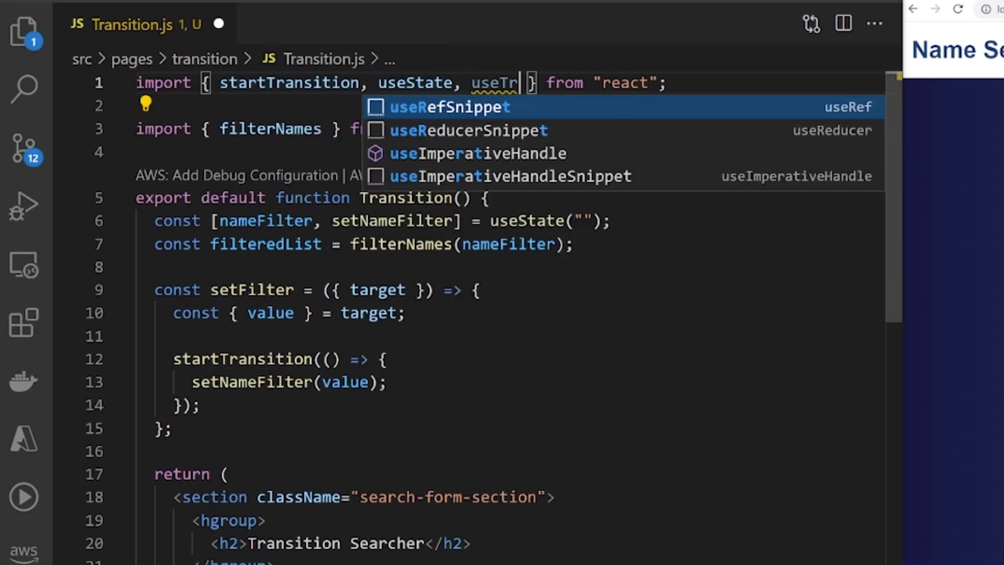
pyautogui.write('ansition')
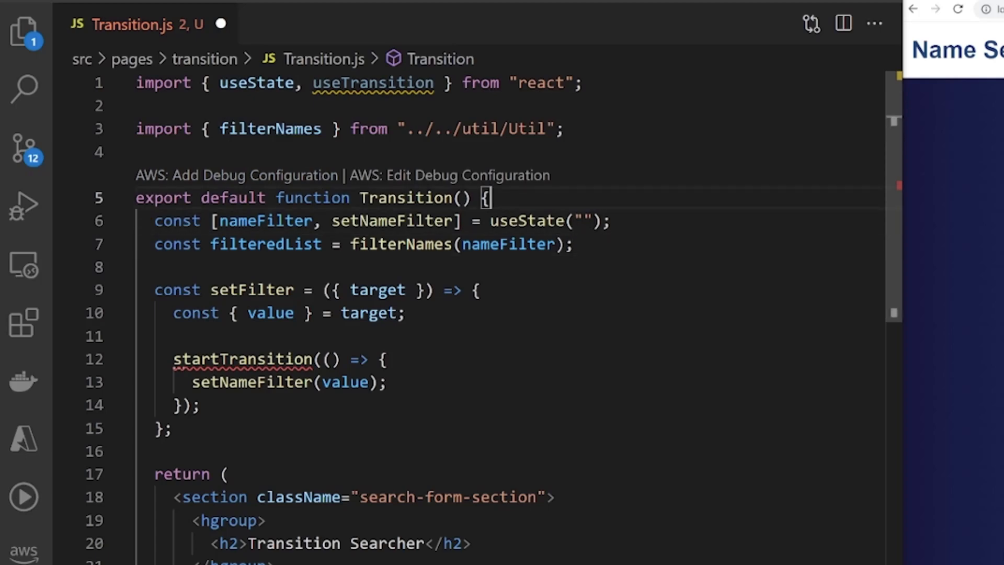
pyautogui.write('const [] =')
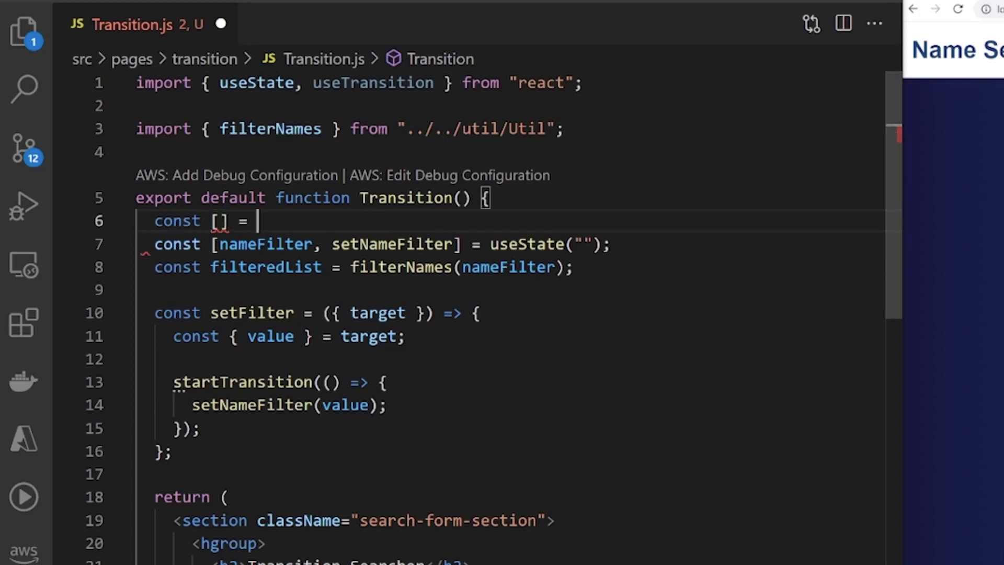
pyautogui.write('useTrnsitio')
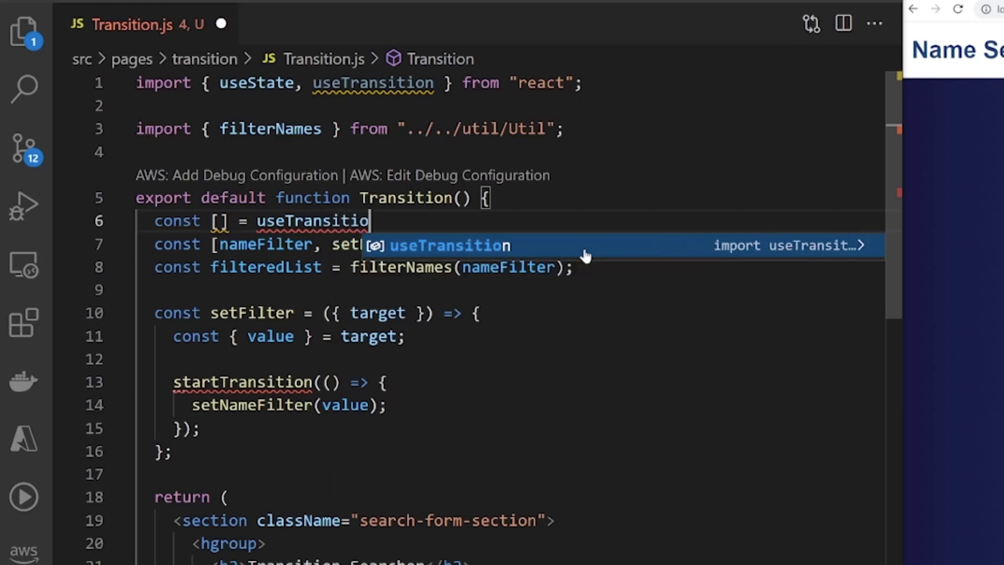
pyautogui.press('Tab')
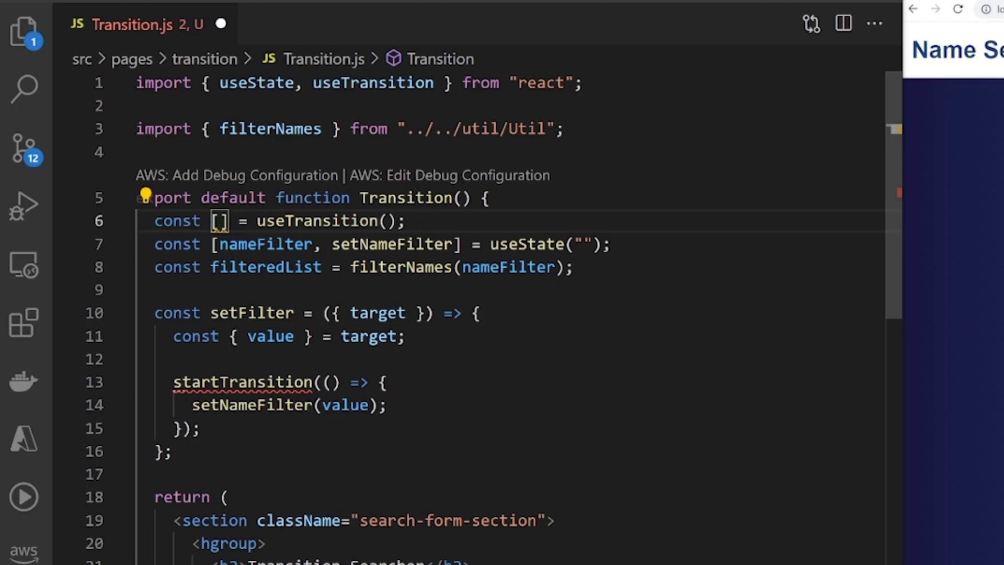
pyautogui.write('pending,')
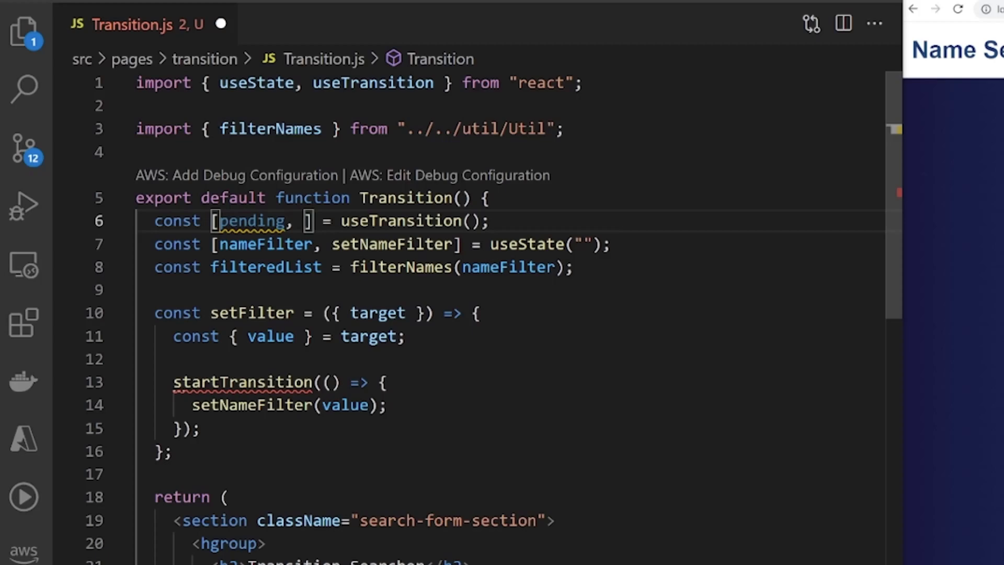
pyautogui.write('startTransition')
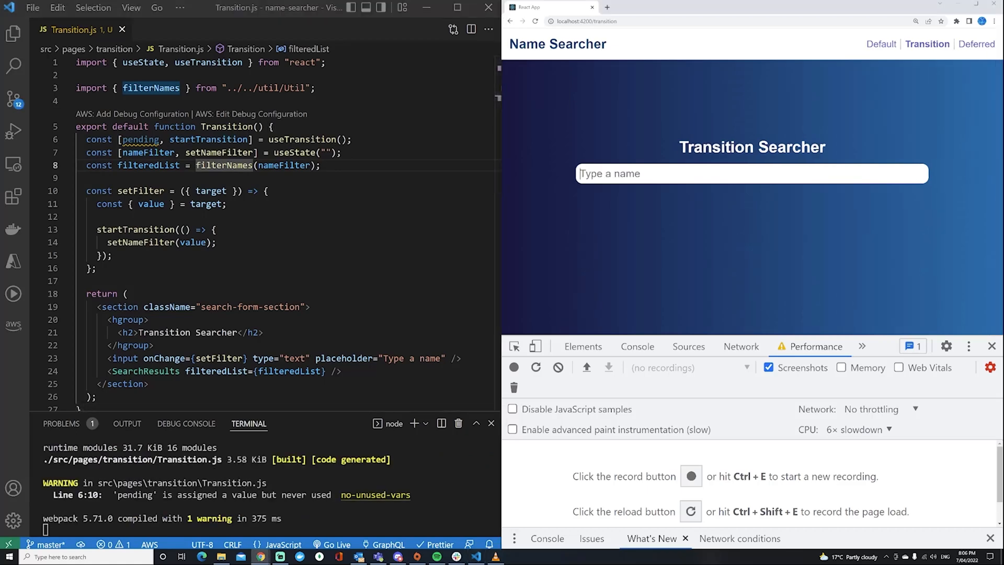
# - Search 'D' in the Transition Searcher, then highlight the unused pending variable
pyautogui.write('D')
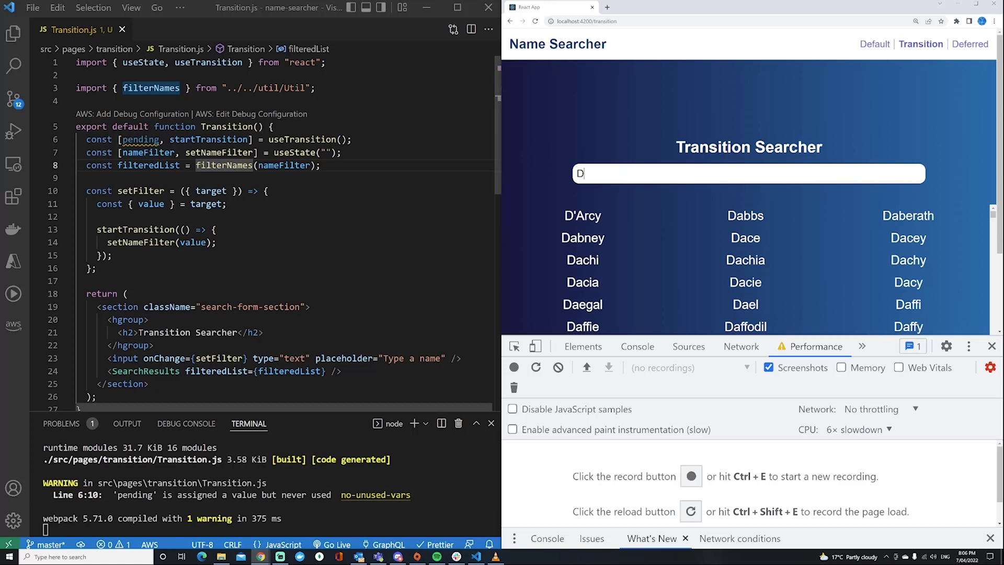
pyautogui.doubleClick(140, 139)
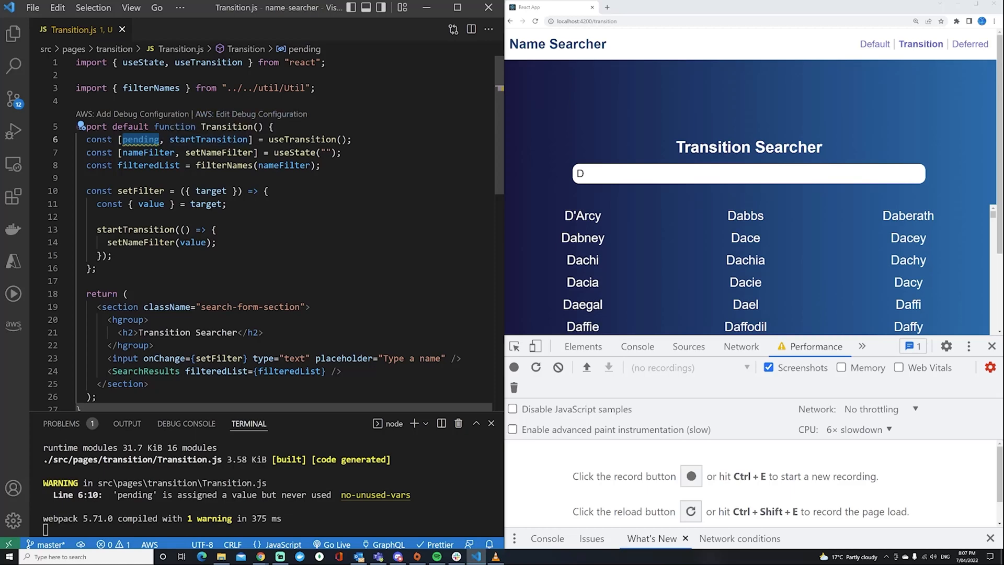
pyautogui.moveTo(656, 275)
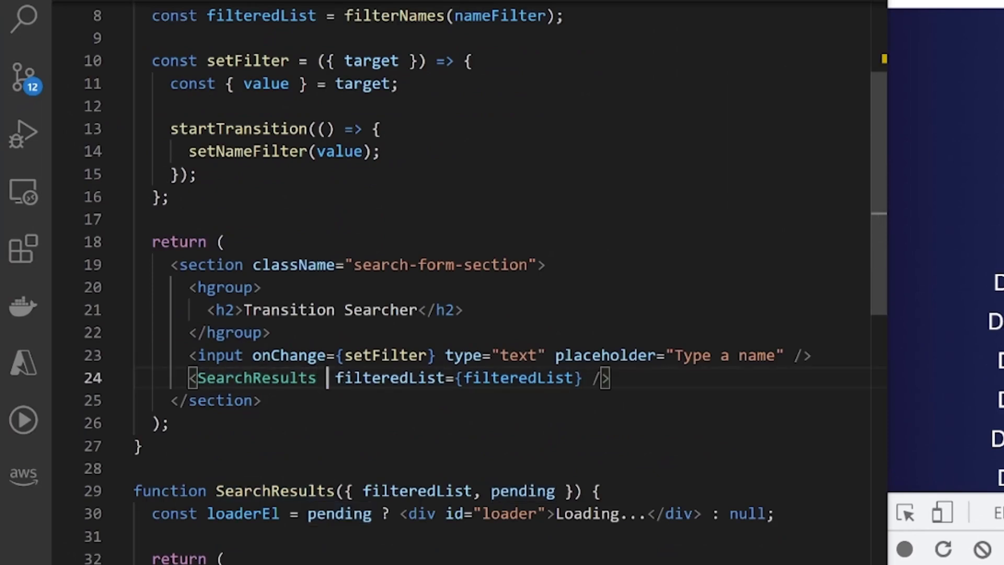
# - Add pending={pending} to the SearchResults element in Transition.js
pyautogui.write('pending')
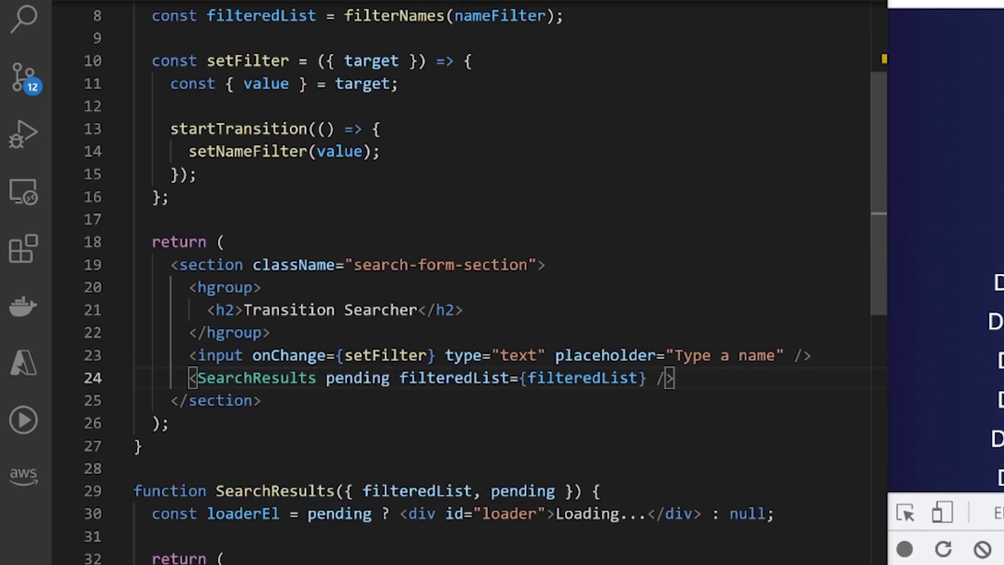
pyautogui.write('={}')
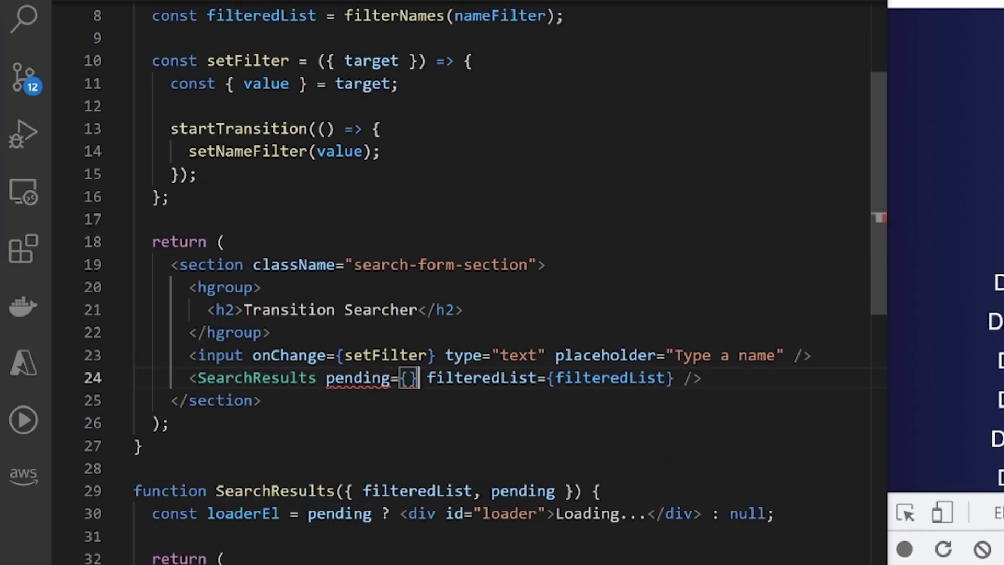
pyautogui.write('pending')
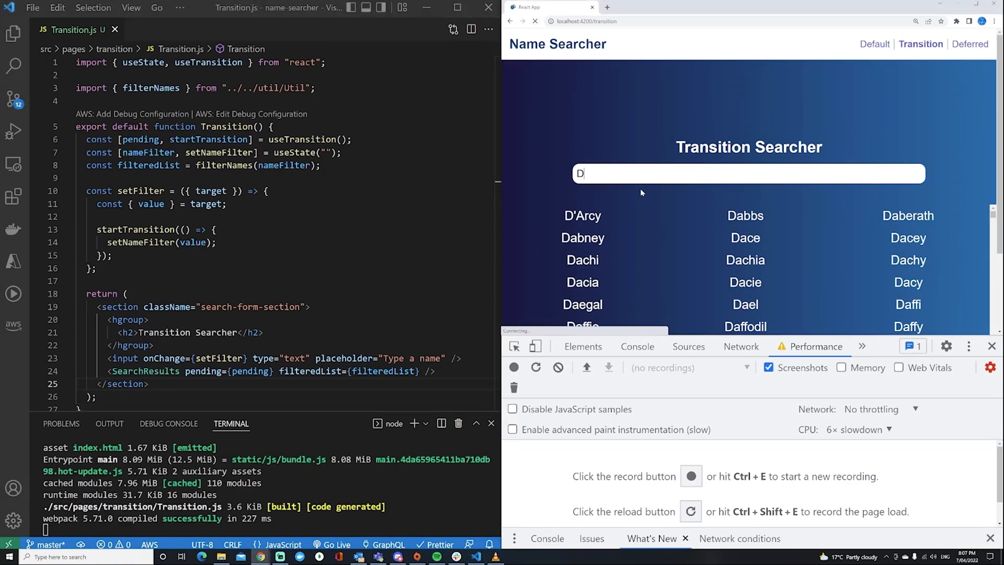
# - Type 'Daryl' into the Transition page search box so the results narrow to Daryl and Daryle
pyautogui.press('Backspace')
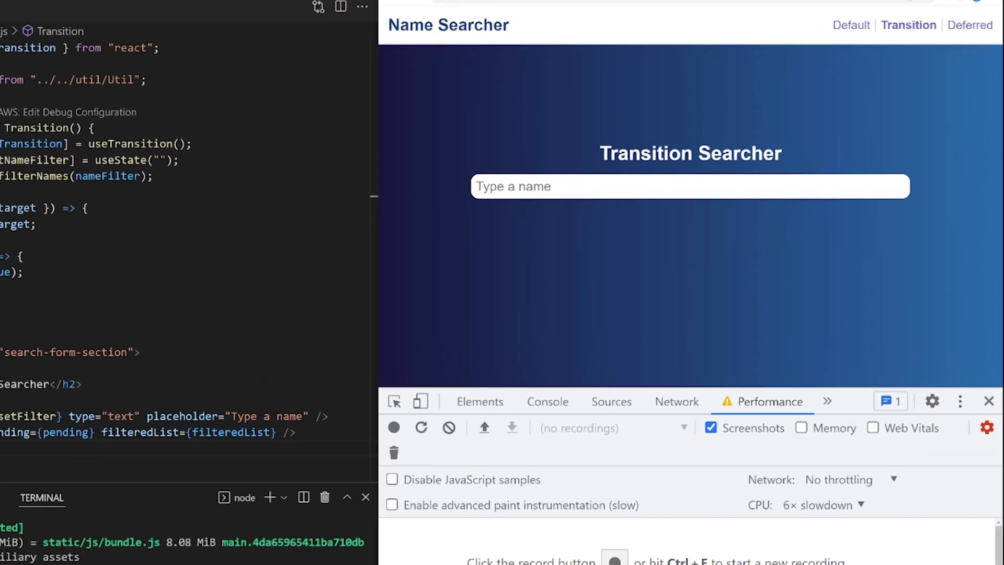
pyautogui.write('D')
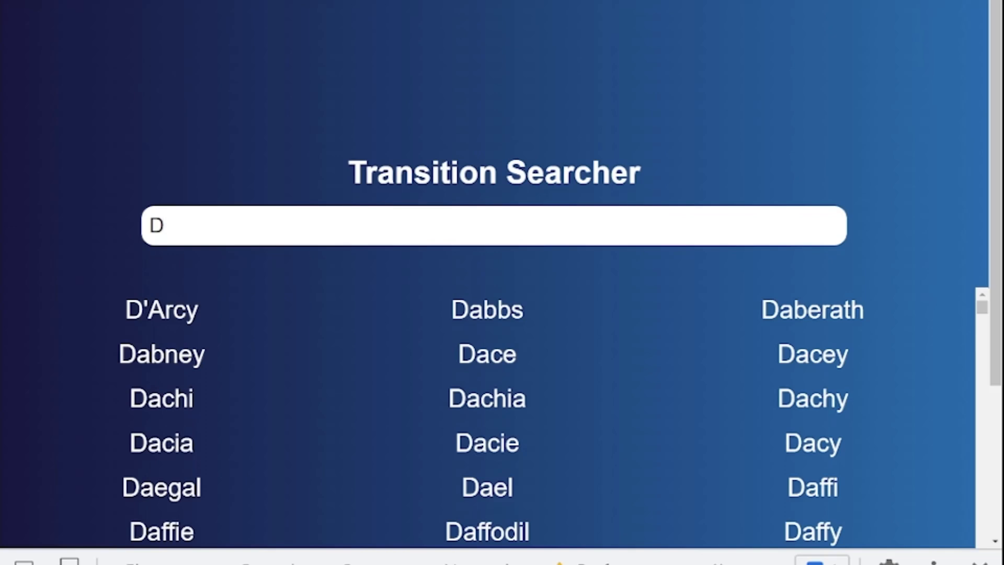
pyautogui.write('ar')
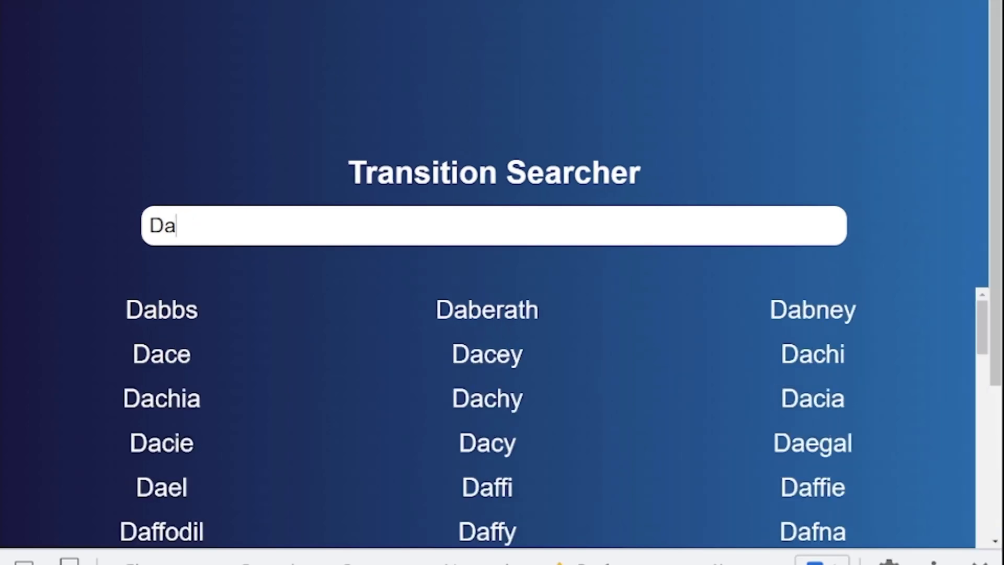
pyautogui.press('Backspace')
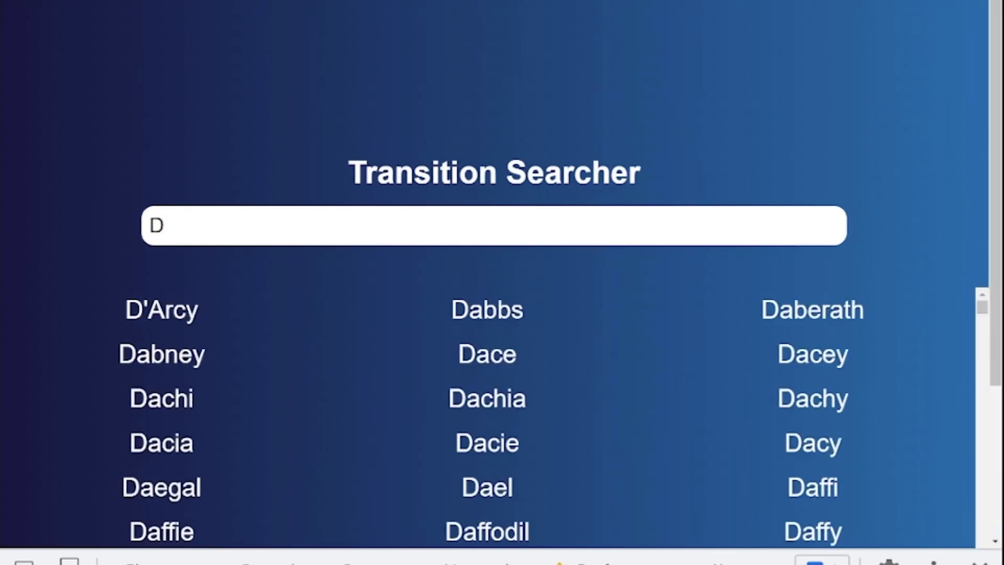
pyautogui.write('aryl')
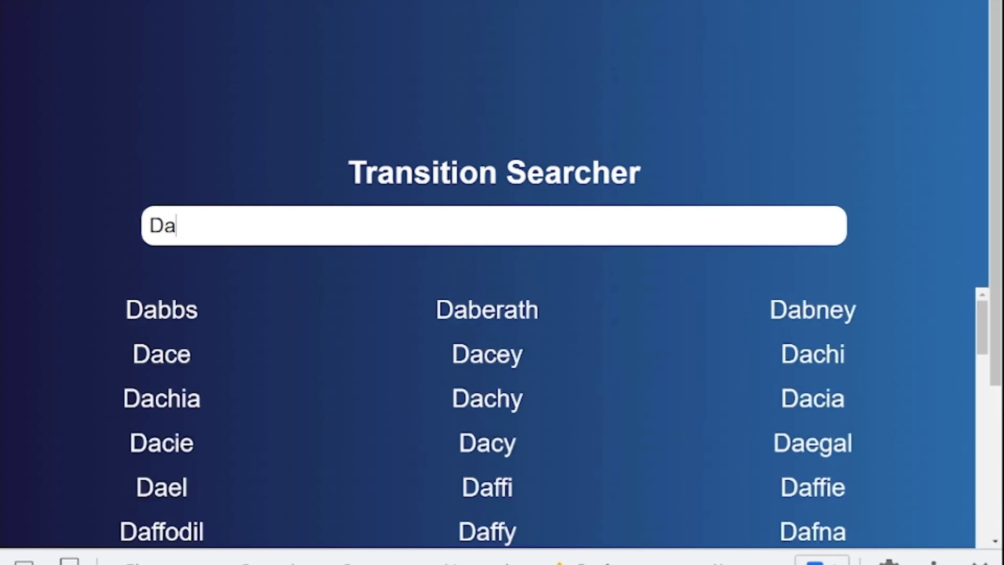
pyautogui.press('Backspace')
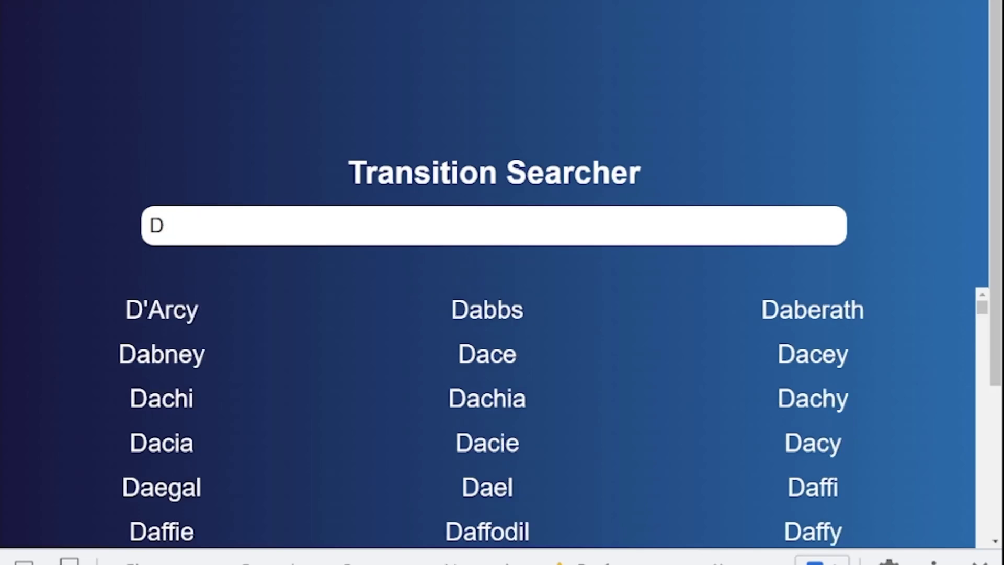
pyautogui.write('aryl')
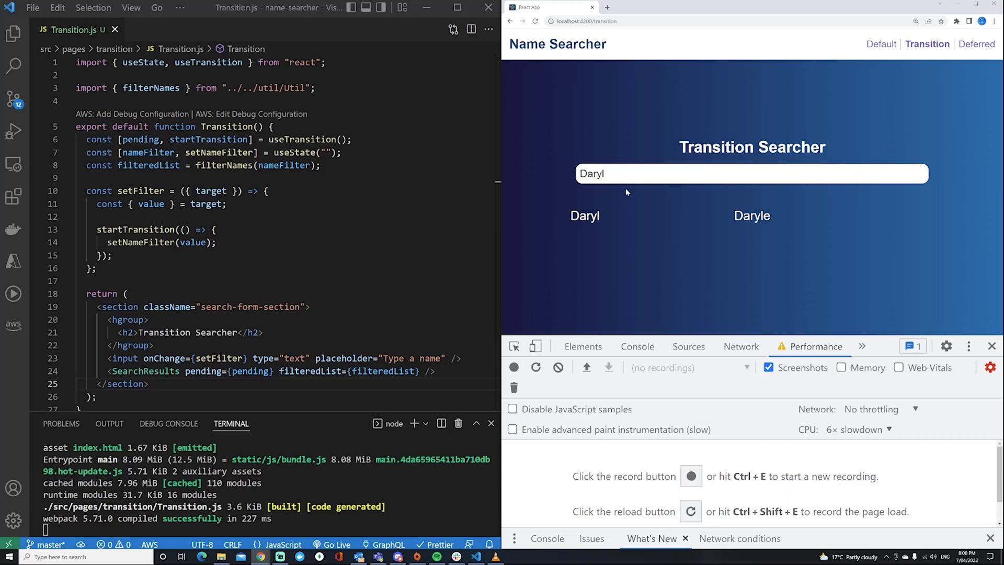
pyautogui.moveTo(608, 236)
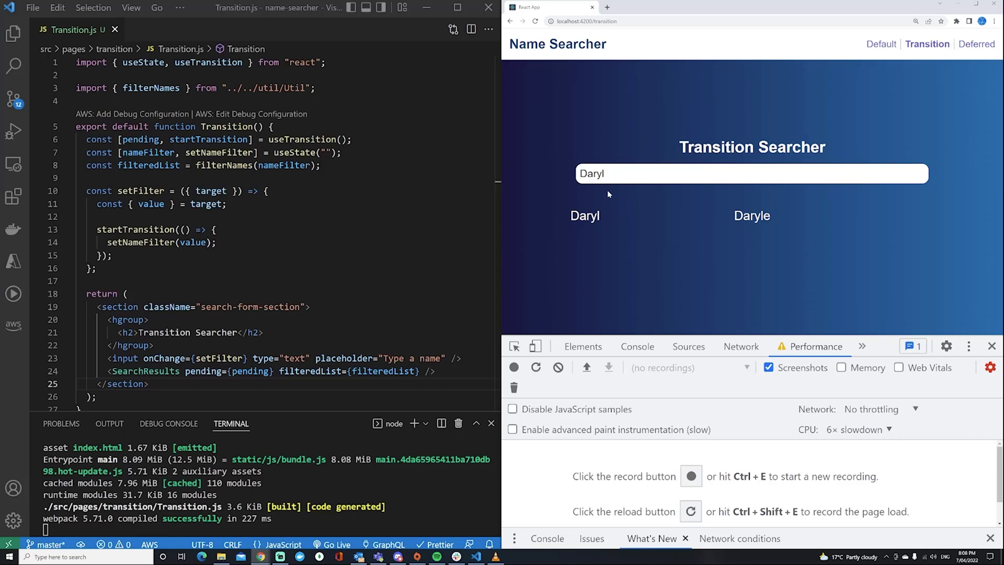
pyautogui.moveTo(701, 200)
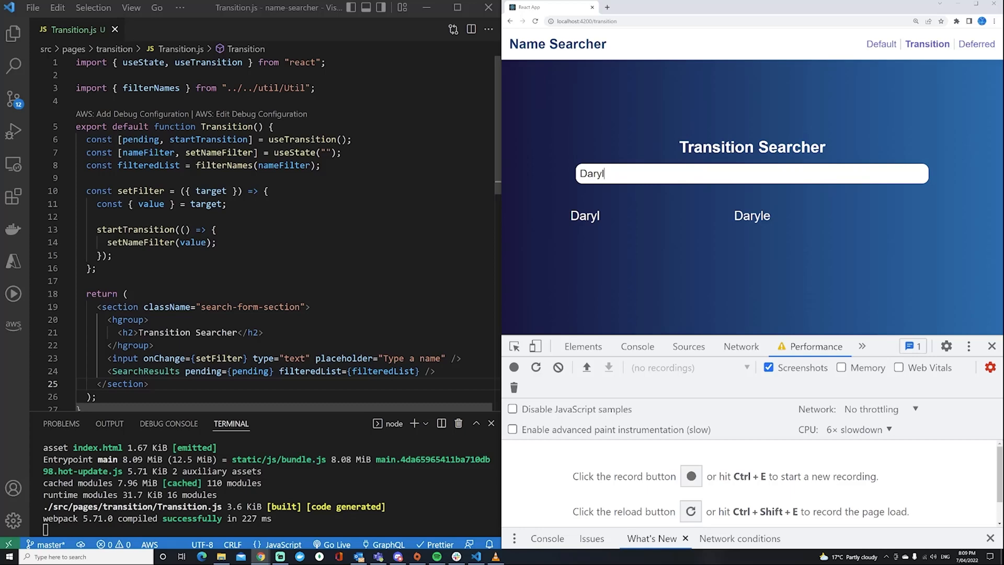
pyautogui.scroll(-3)
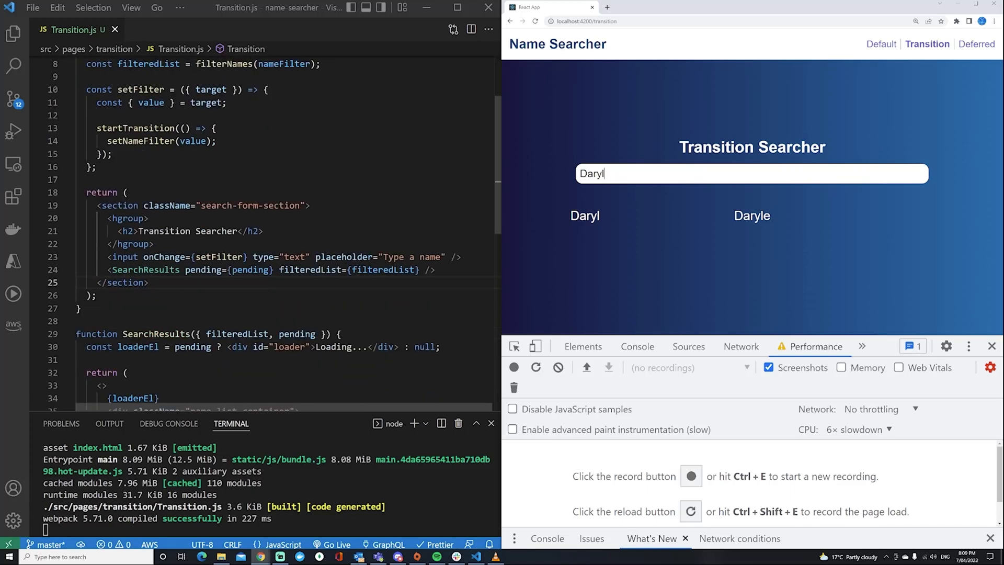
pyautogui.scroll(3)
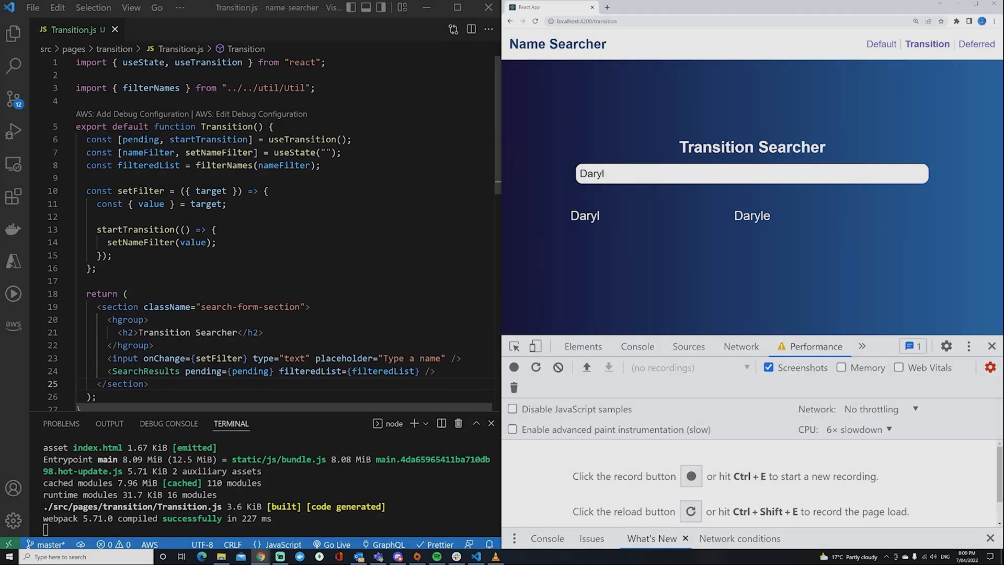
pyautogui.click(976, 44)
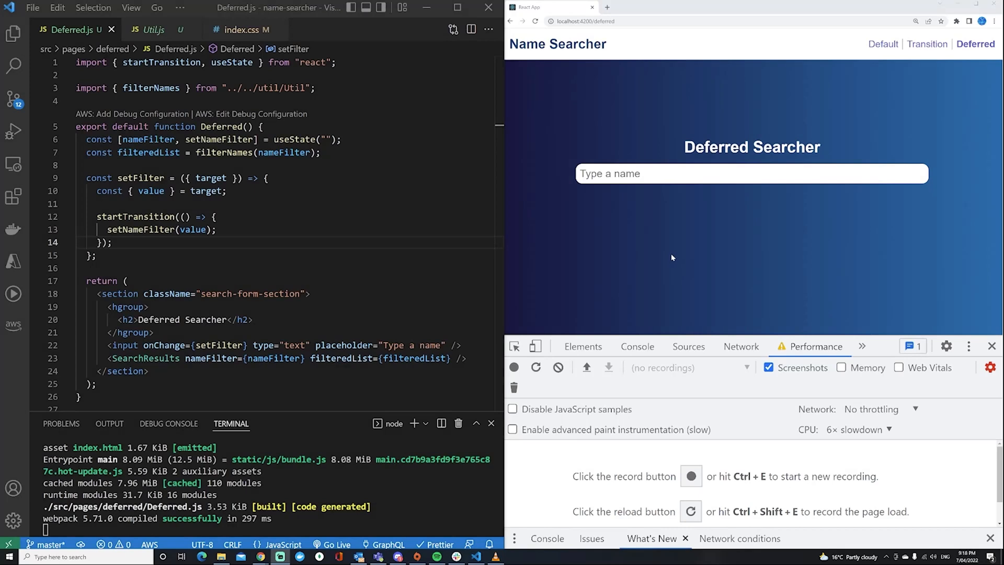
pyautogui.moveTo(671, 257)
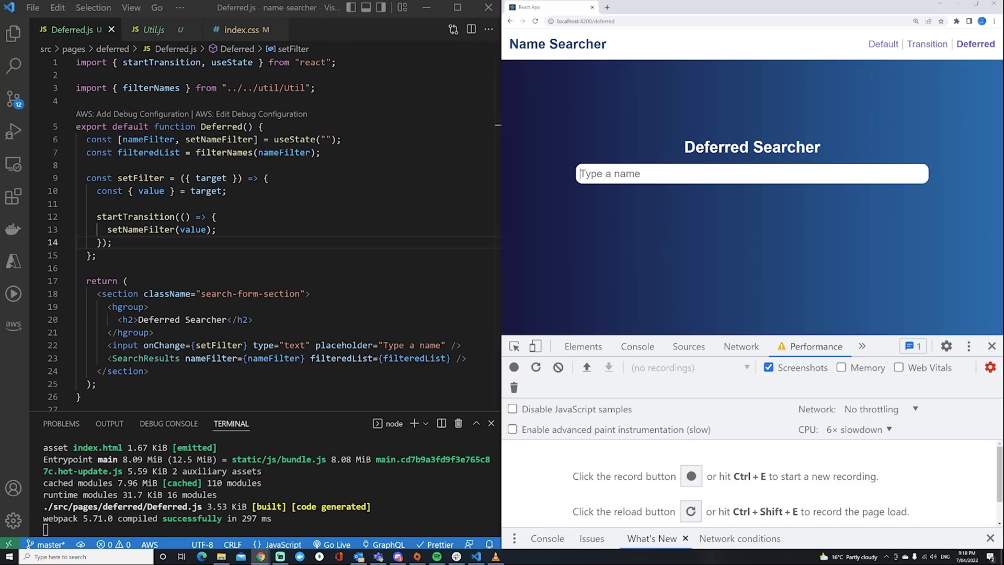
# - Test the Deferred page with 'D' and highlight startTransition and setNameFilter in Deferred.js
pyautogui.write('D')
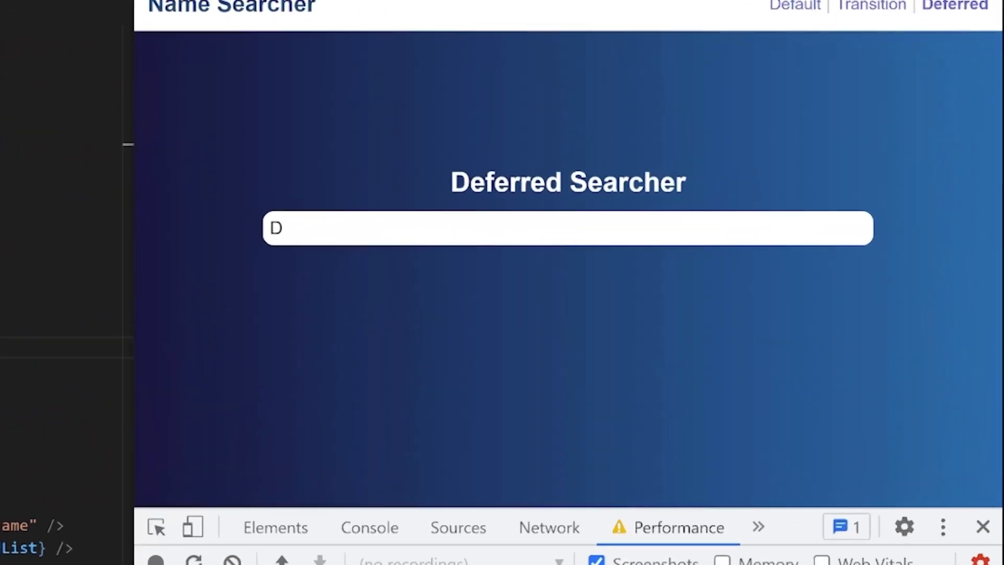
pyautogui.write('D')
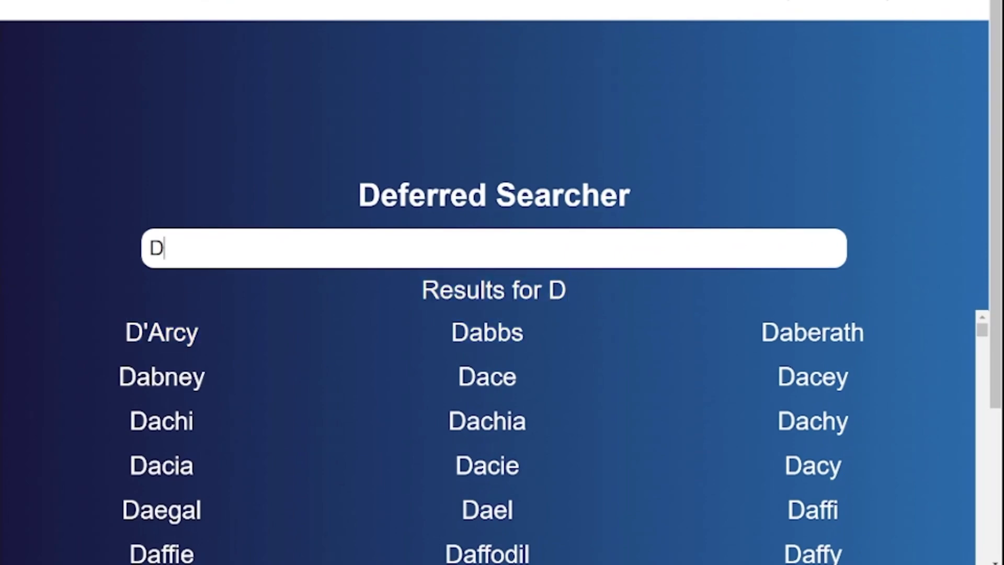
pyautogui.moveTo(855, 377)
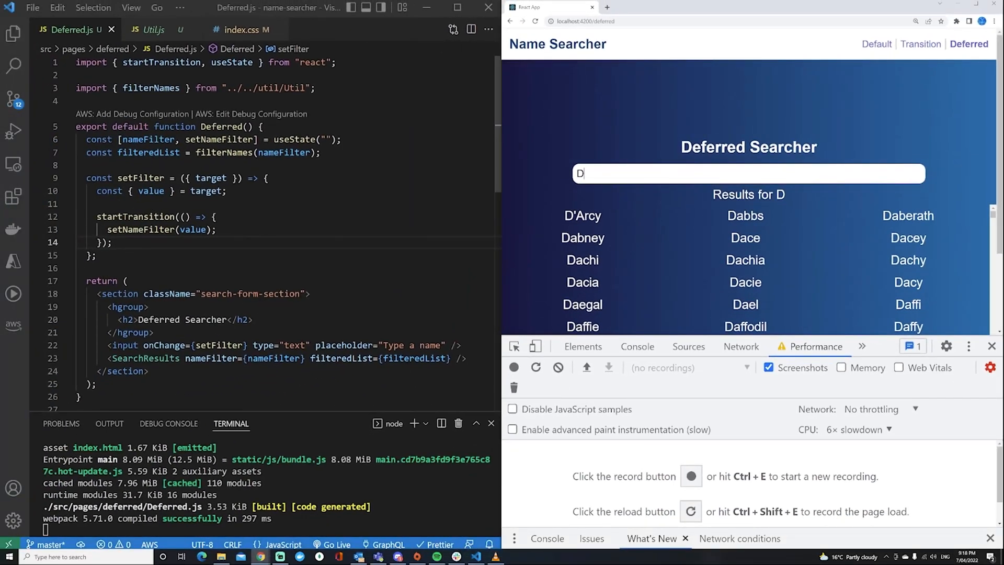
pyautogui.doubleClick(136, 217)
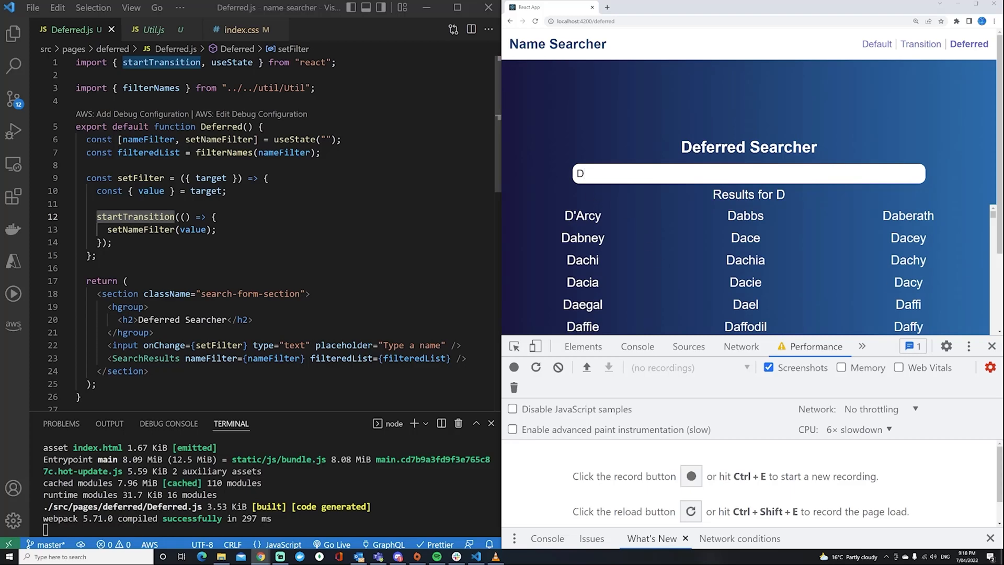
pyautogui.doubleClick(748, 194)
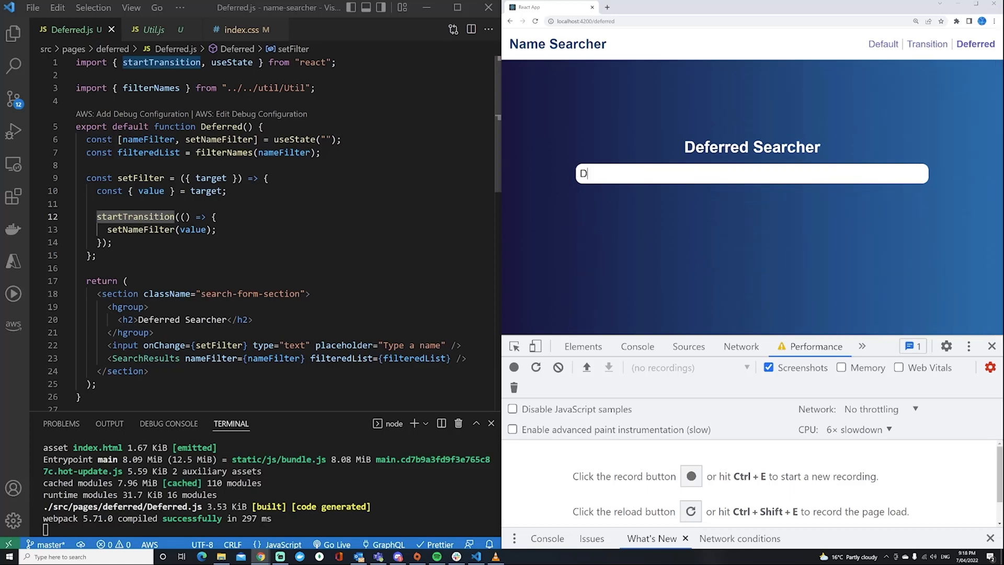
pyautogui.write('D')
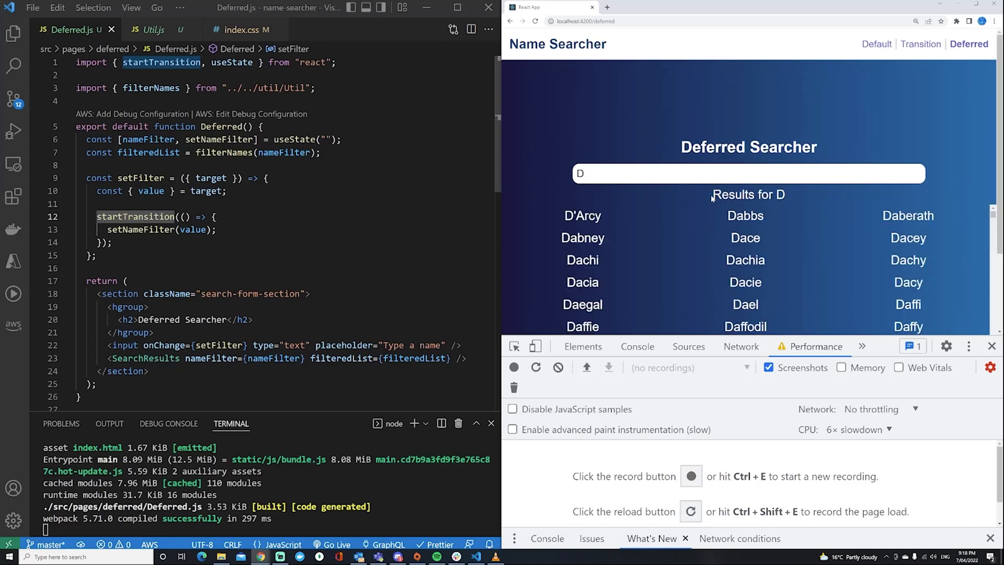
pyautogui.doubleClick(748, 194)
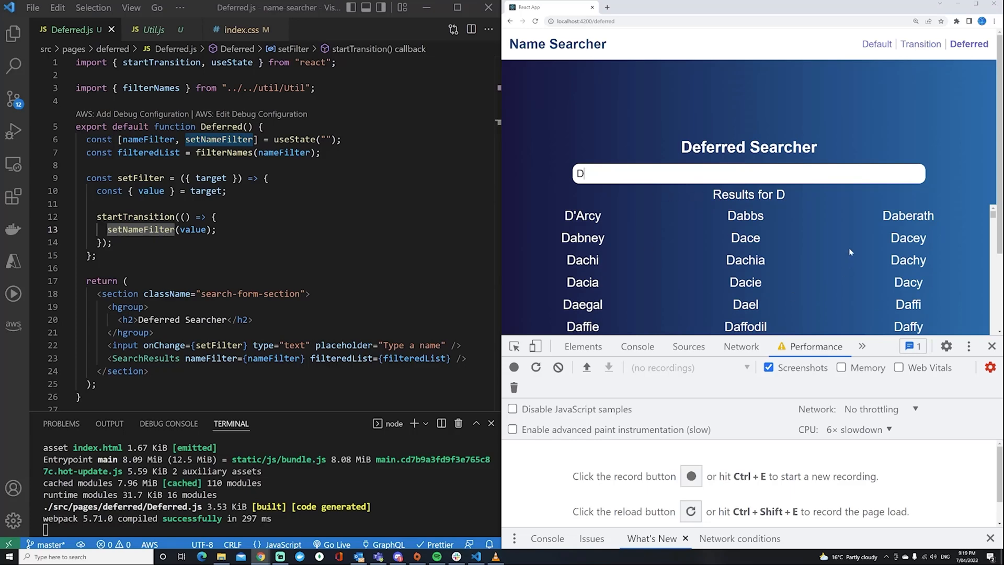
pyautogui.moveTo(773, 225)
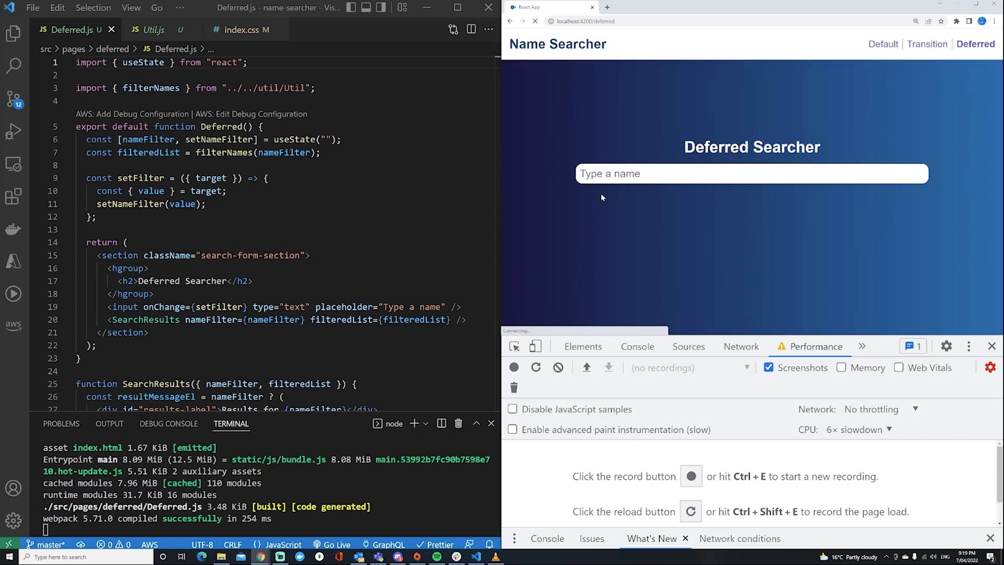
# - Search the reloaded Deferred page for 'D' to confirm Results for D and matching names appear
pyautogui.click(751, 173)
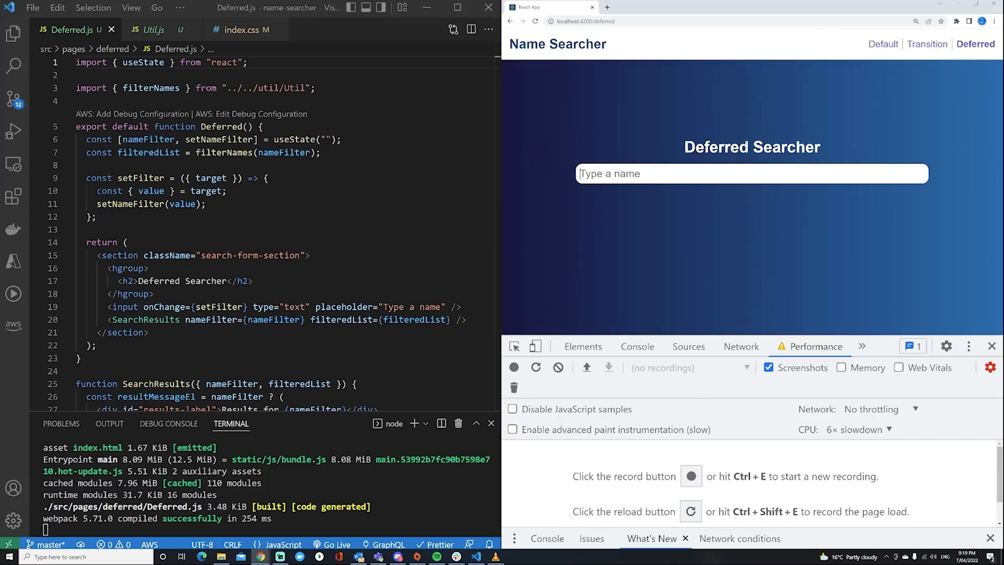
pyautogui.write('D')
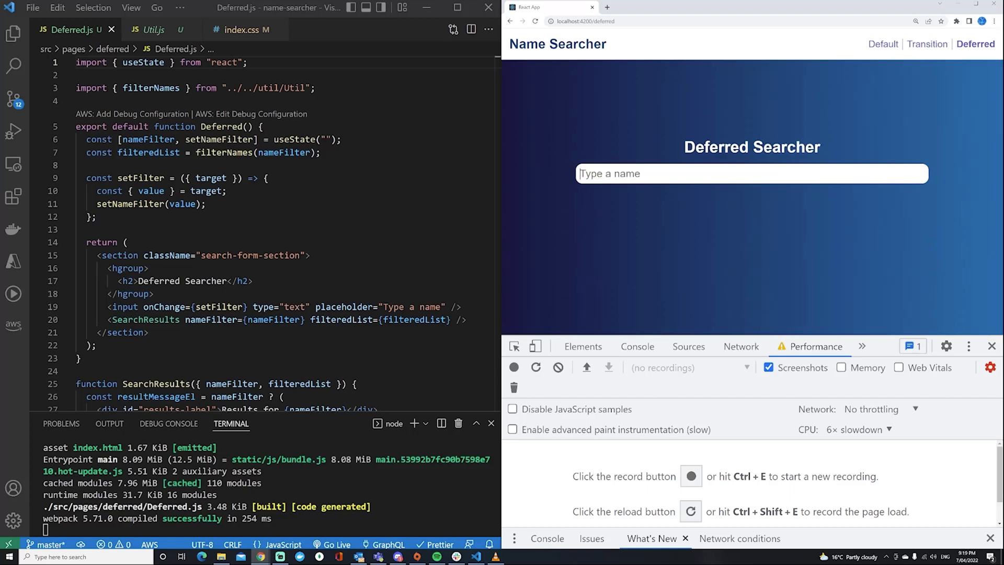
pyautogui.write('D')
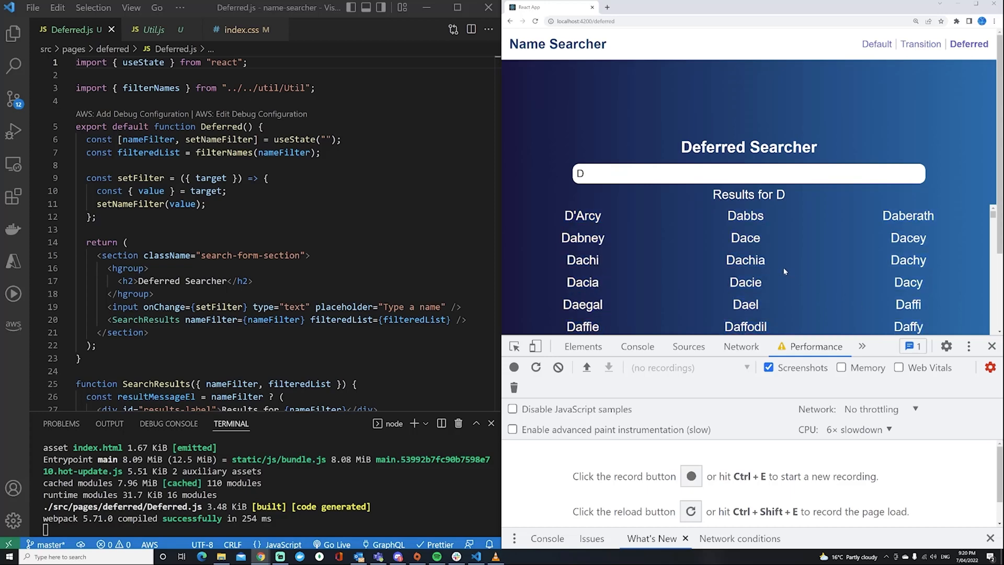
pyautogui.moveTo(557, 217)
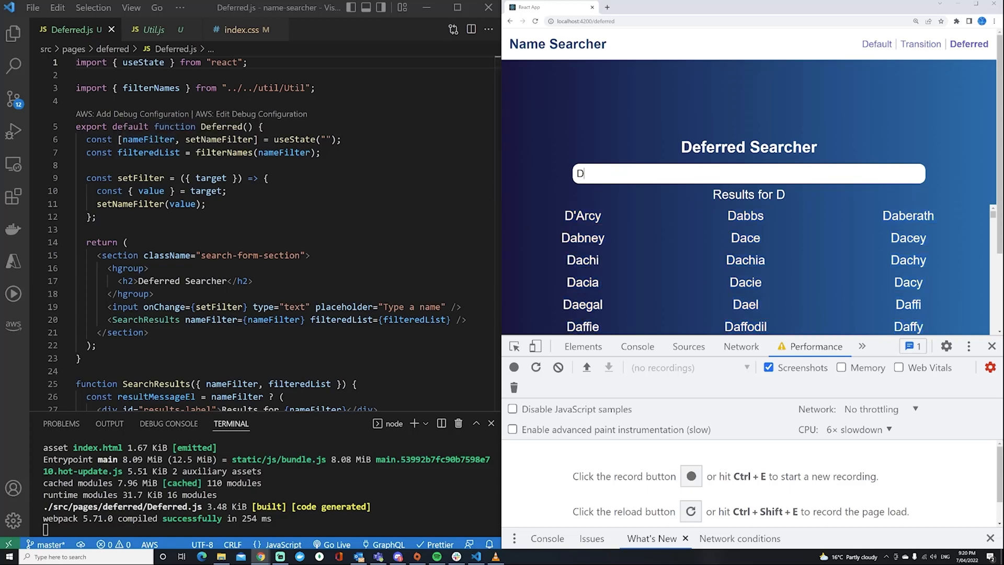
pyautogui.doubleClick(781, 194)
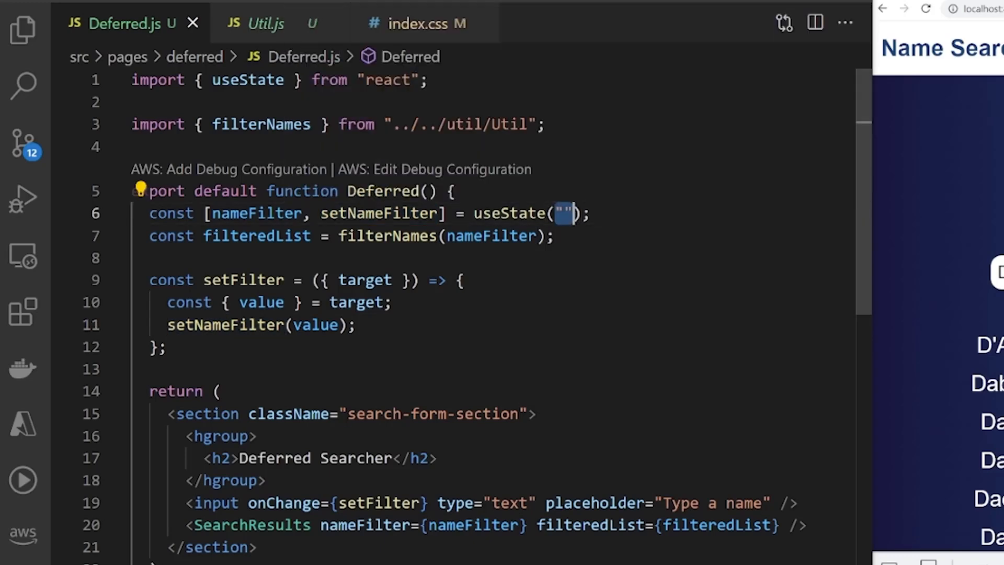
# - Add 'const deferredNameFilter = useDeferredValue(nameFilter)' below the filter state and import useDeferredValue
pyautogui.press('Enter')
pyautogui.write('const de')
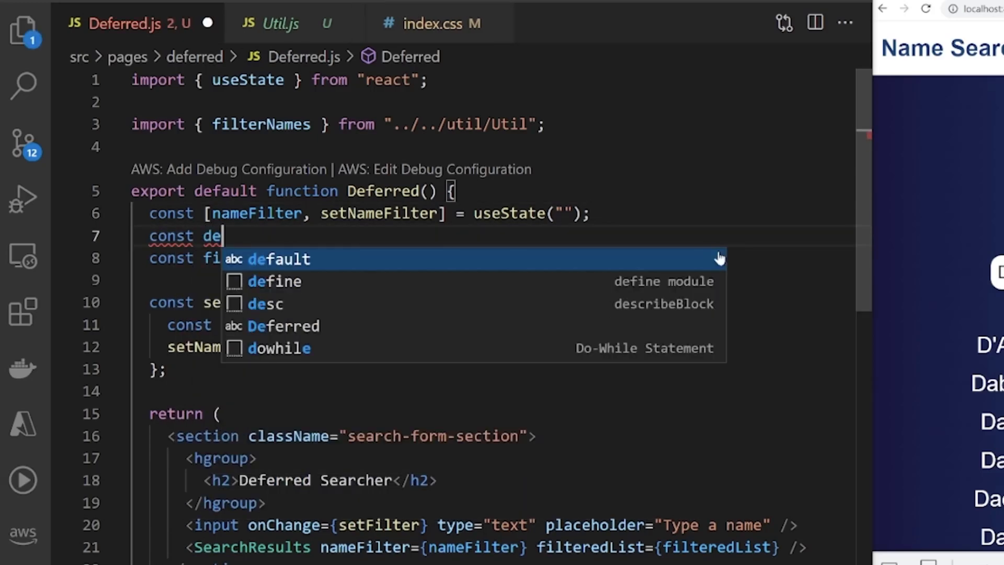
pyautogui.write('ferred')
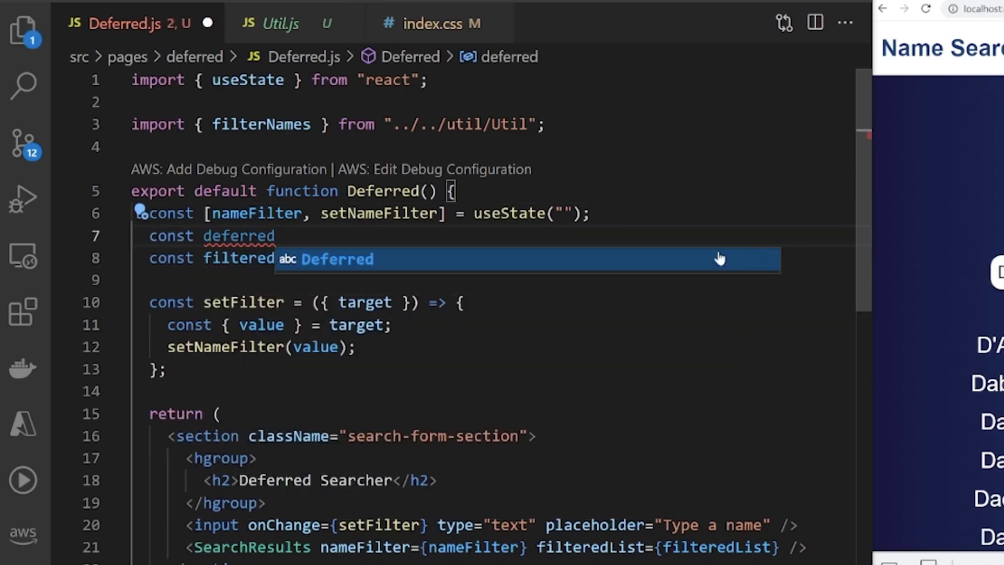
pyautogui.write('NameFilter')
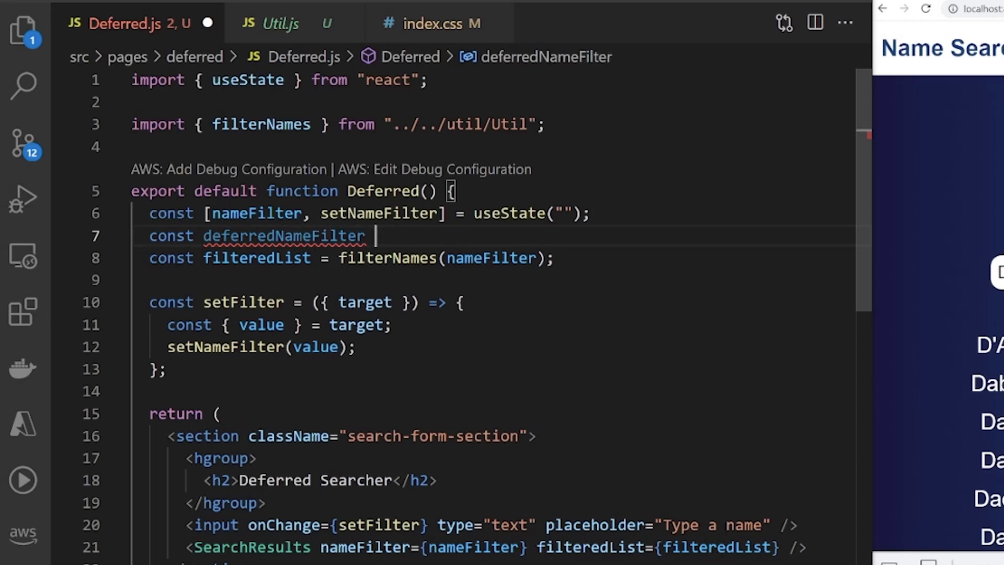
pyautogui.write('= useDefe')
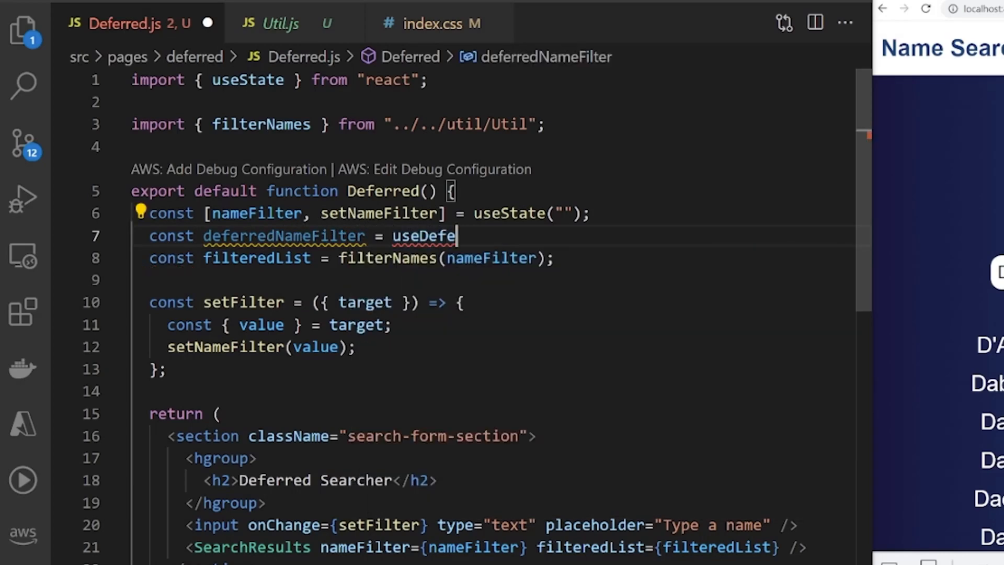
pyautogui.write('rredValue()')
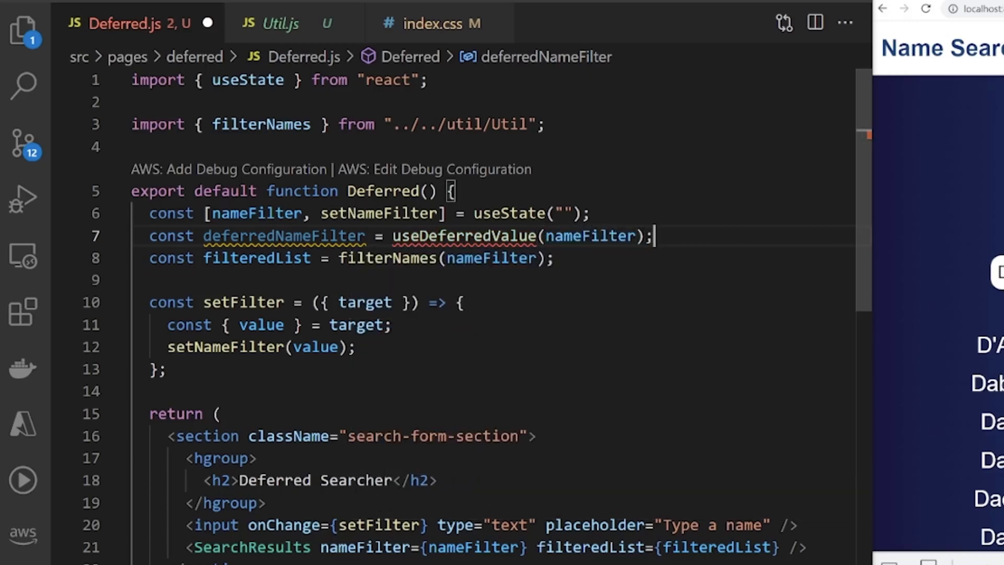
pyautogui.doubleClick(464, 236)
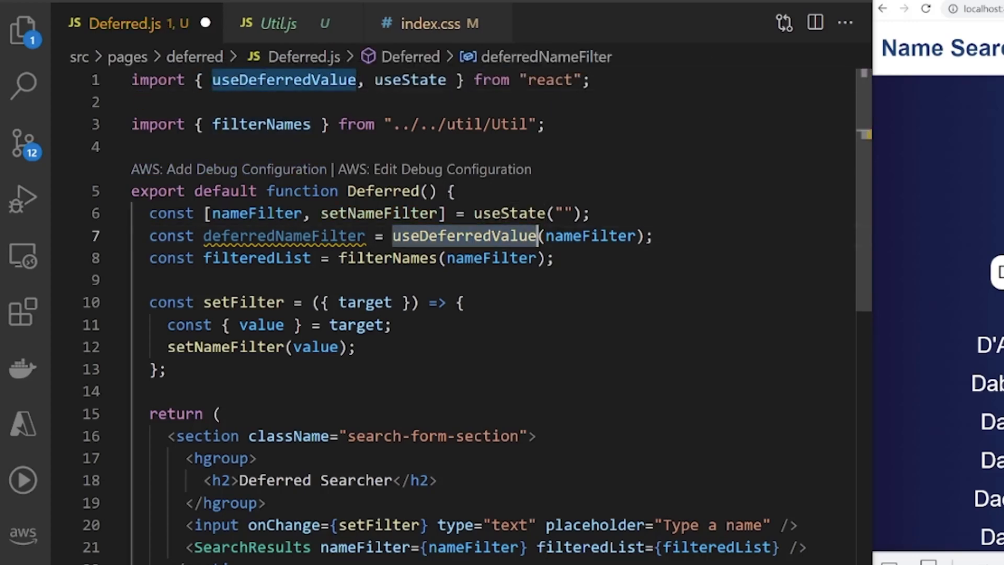
pyautogui.moveTo(283, 236)
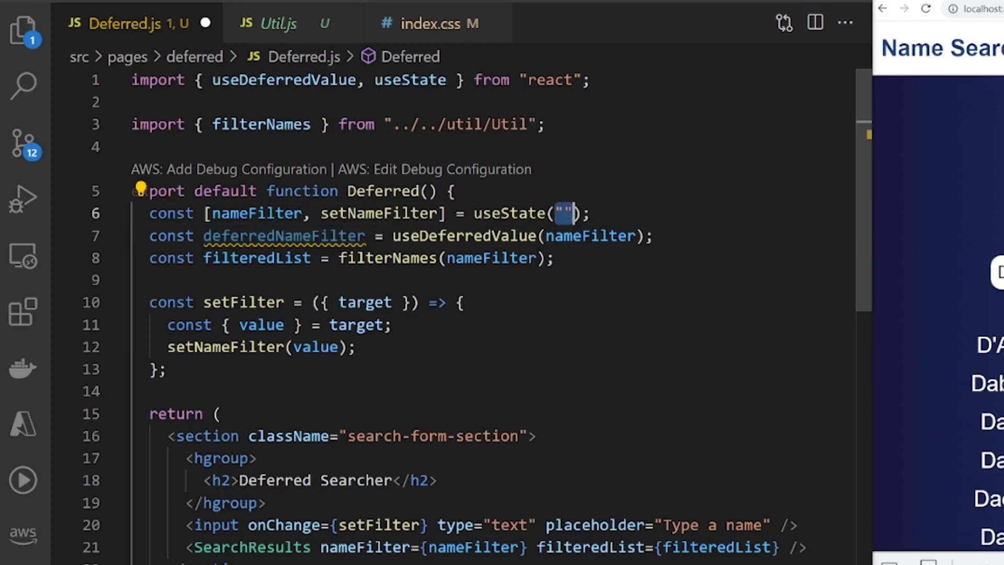
pyautogui.click(582, 212)
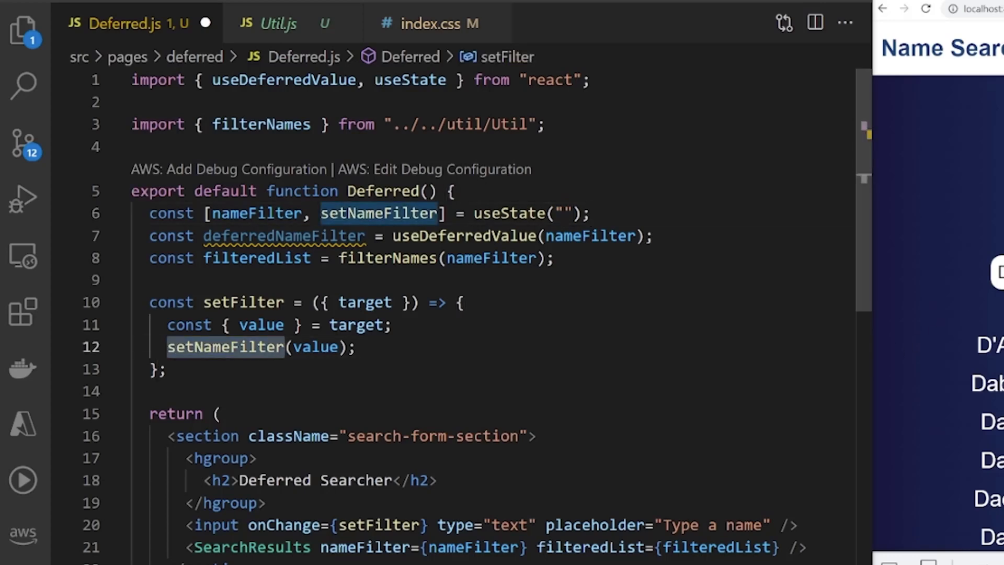
pyautogui.click(257, 213)
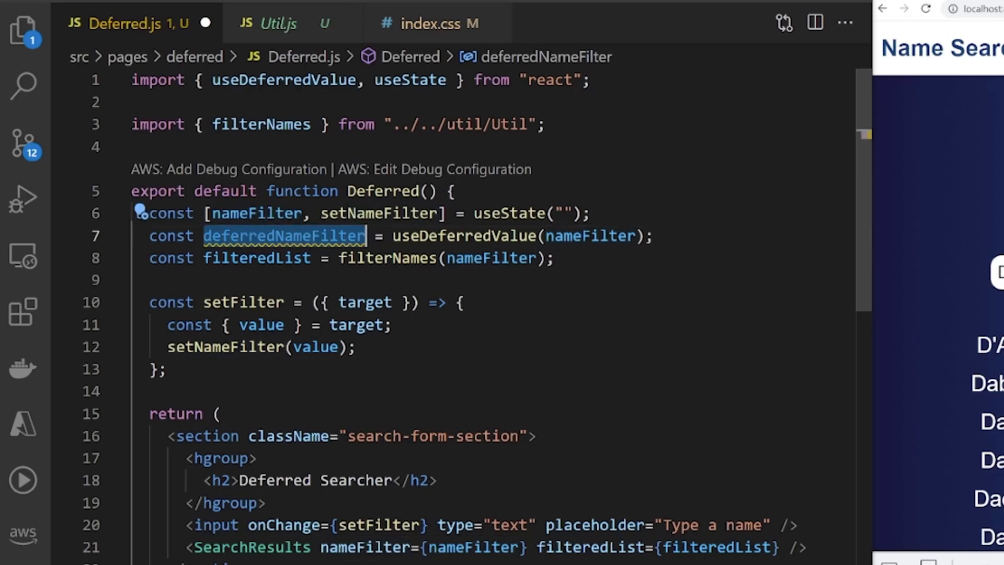
pyautogui.moveTo(285, 236)
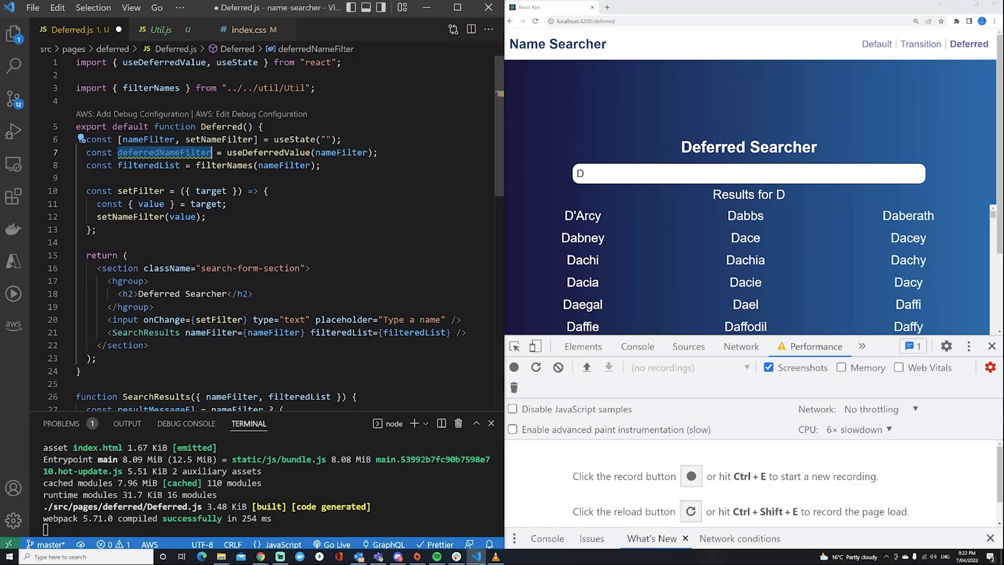
pyautogui.moveTo(620, 195)
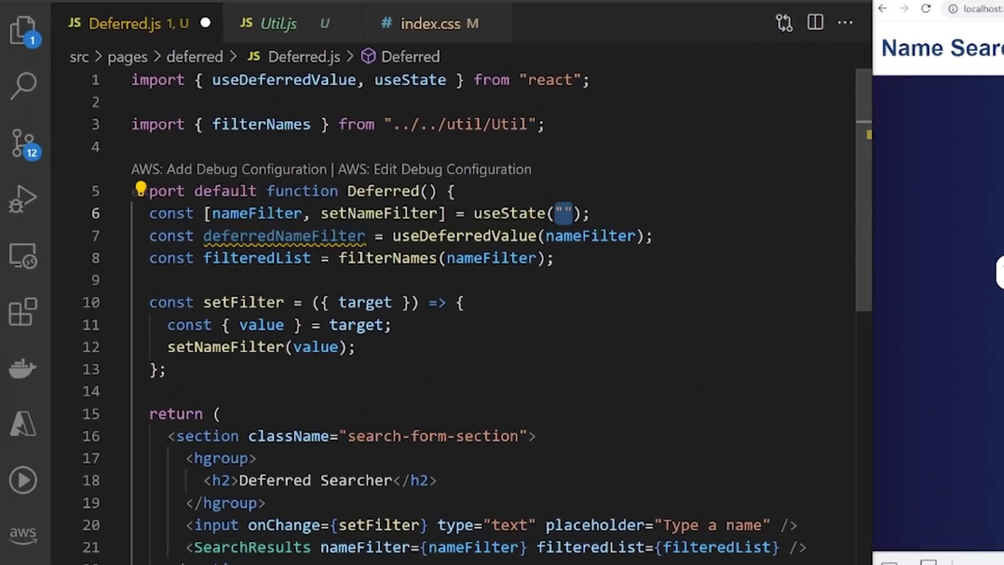
# - Review filterNames in Util.js, then change filterNames(nameFilter) to filterNames(deferredNameFilter) in Deferred.js
pyautogui.click(277, 23)
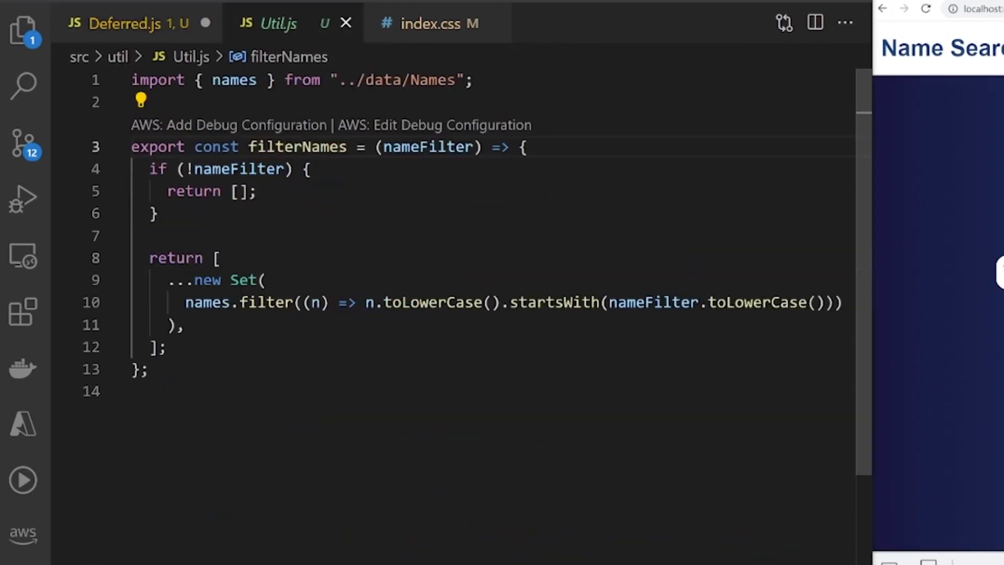
pyautogui.doubleClick(427, 146)
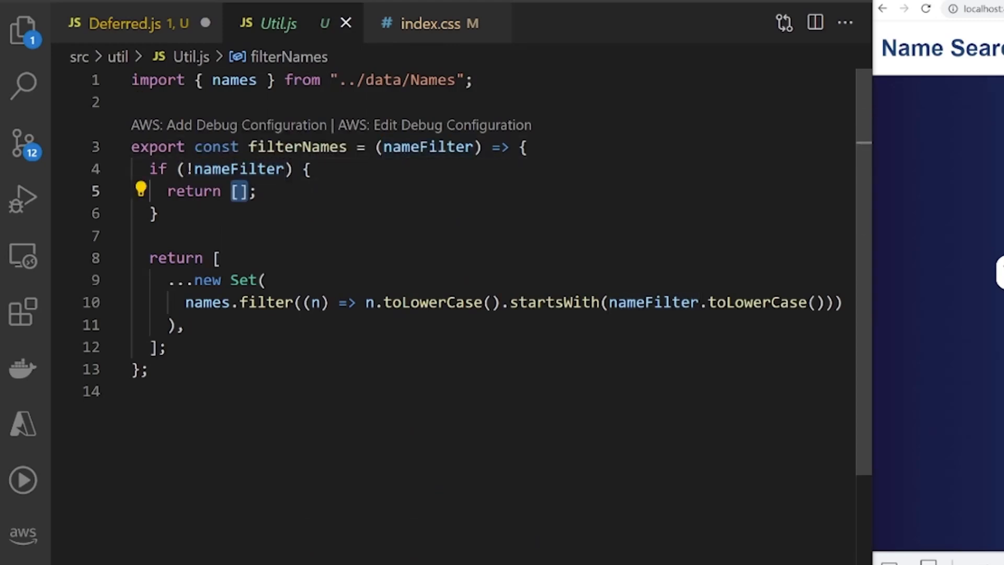
pyautogui.click(128, 24)
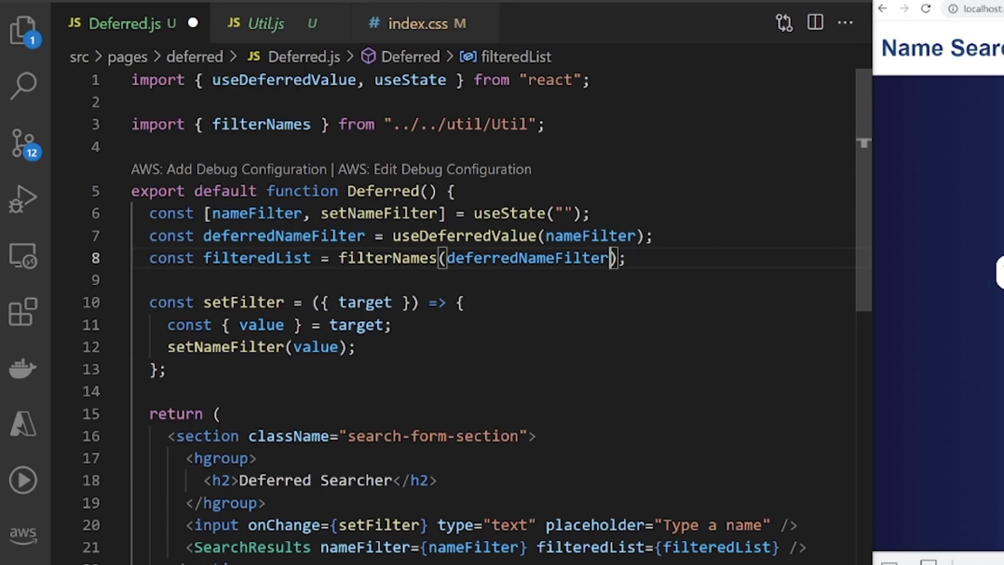
pyautogui.write('nameFilter')
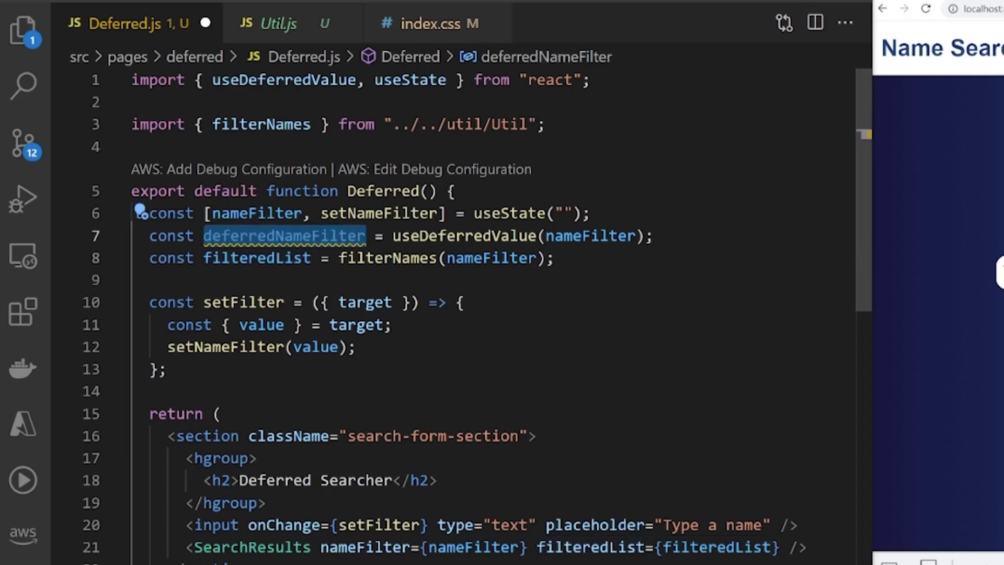
pyautogui.write('deferredNameFilter')
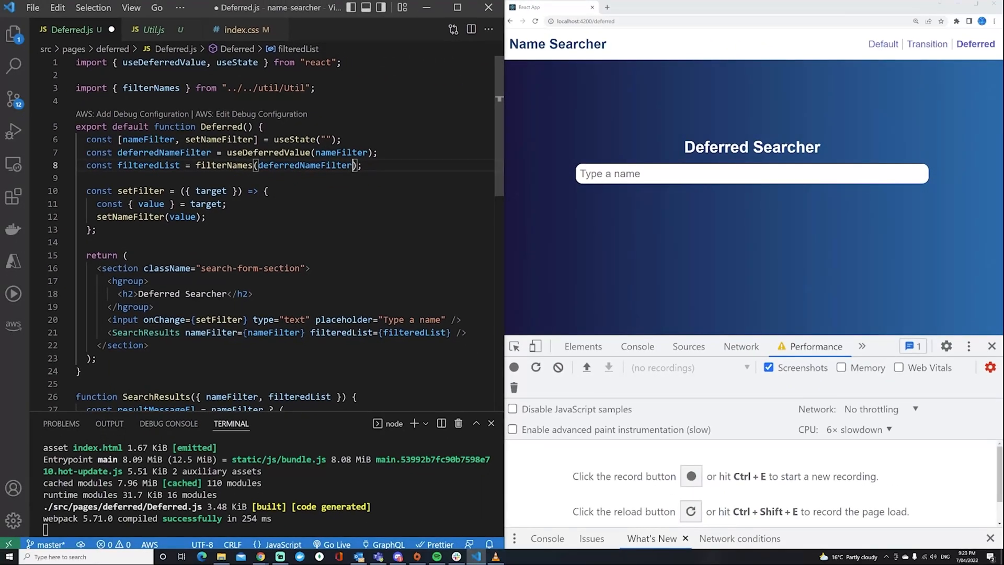
# - Save Deferred.js and test the Deferred Searcher with 'D', then 'Da', then back to 'D'
pyautogui.press('ctrl+s')
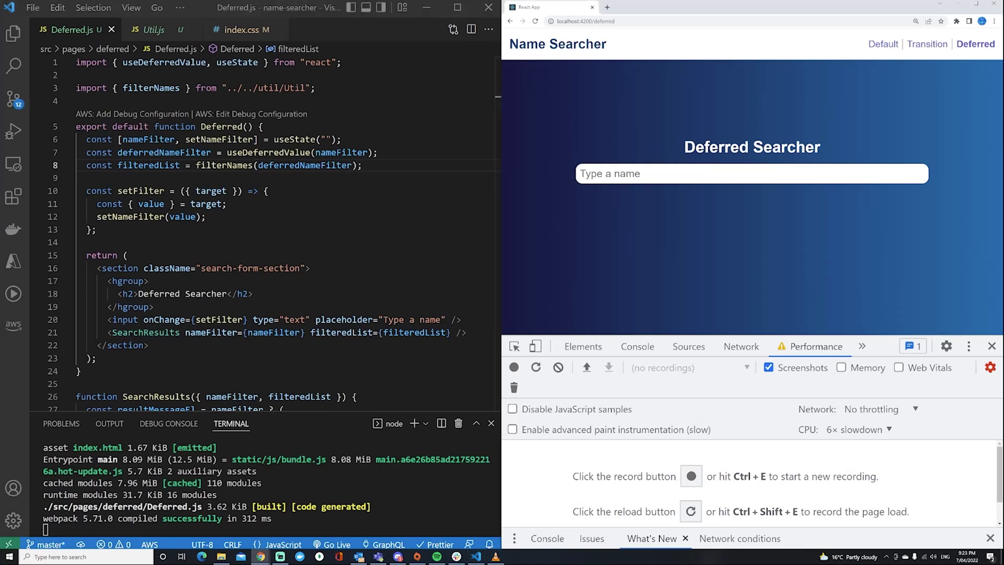
pyautogui.write('D')
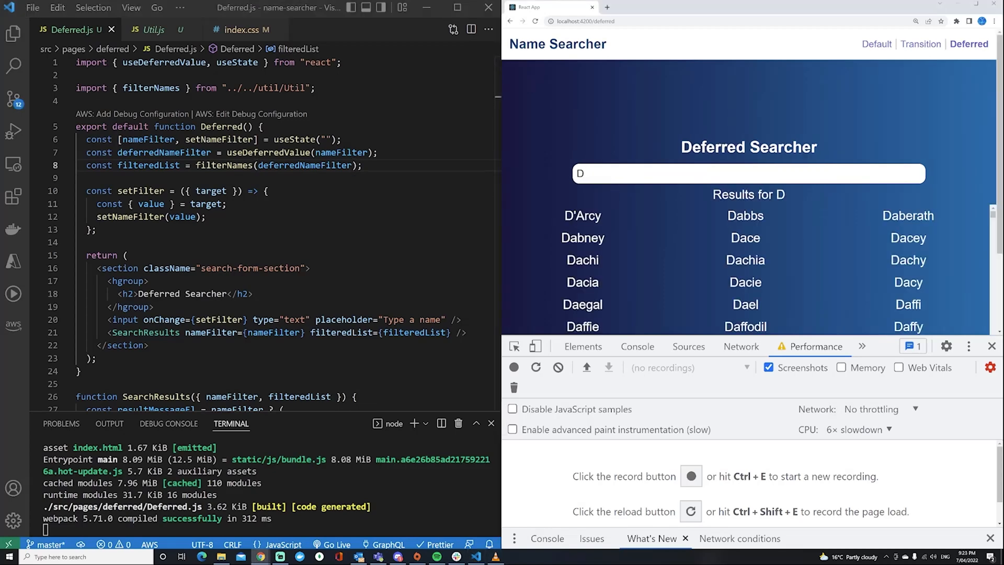
pyautogui.doubleClick(747, 194)
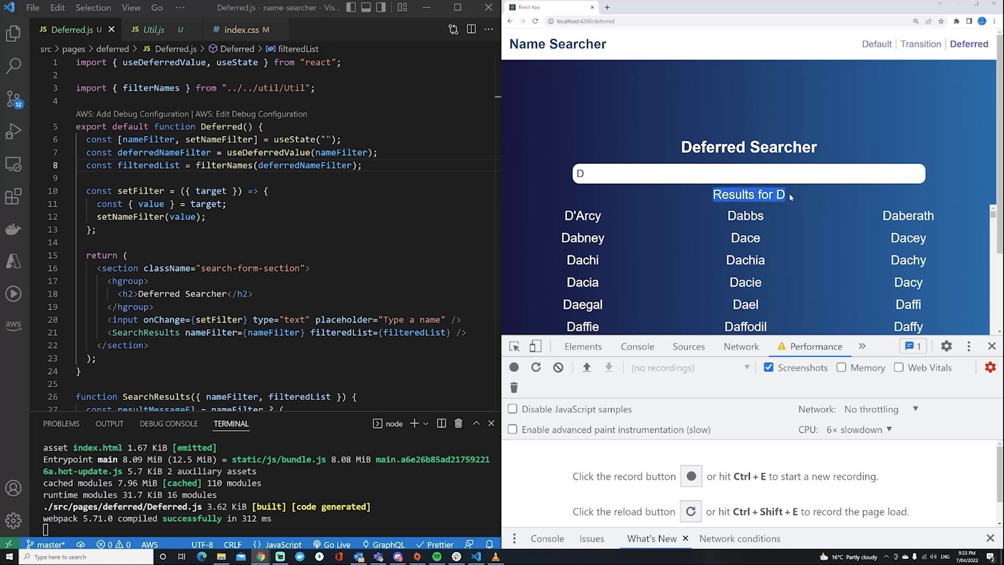
pyautogui.moveTo(791, 198)
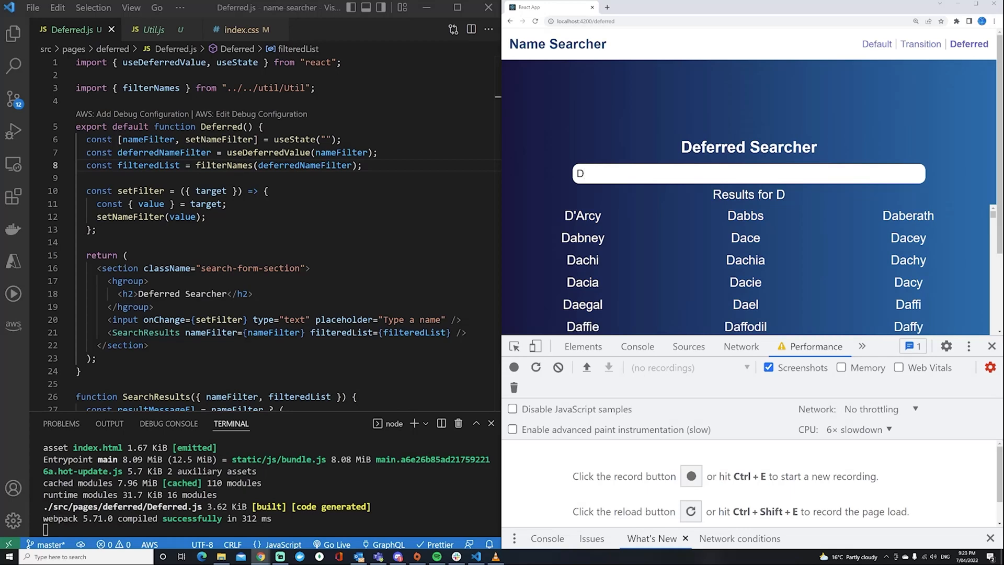
pyautogui.write('a')
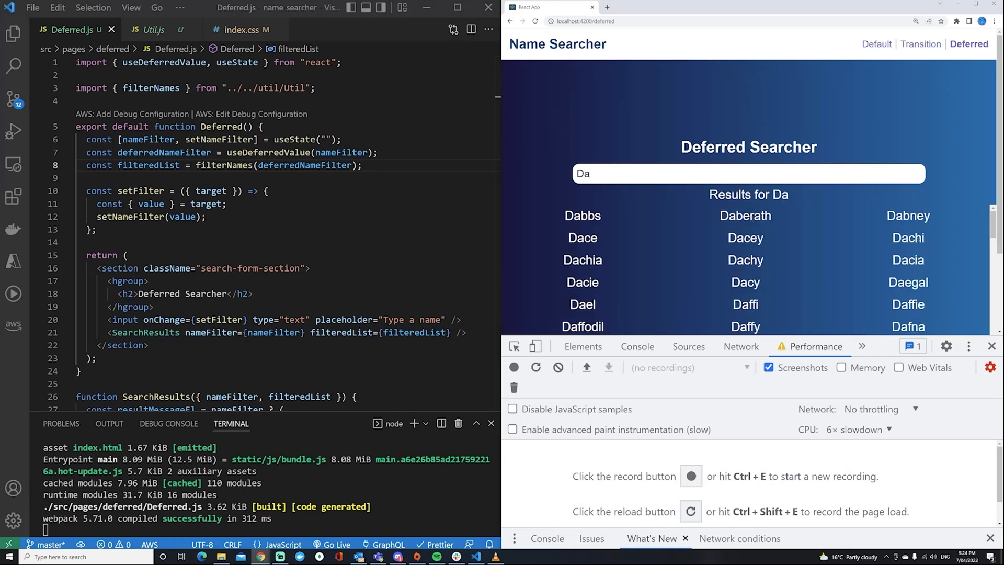
pyautogui.doubleClick(582, 174)
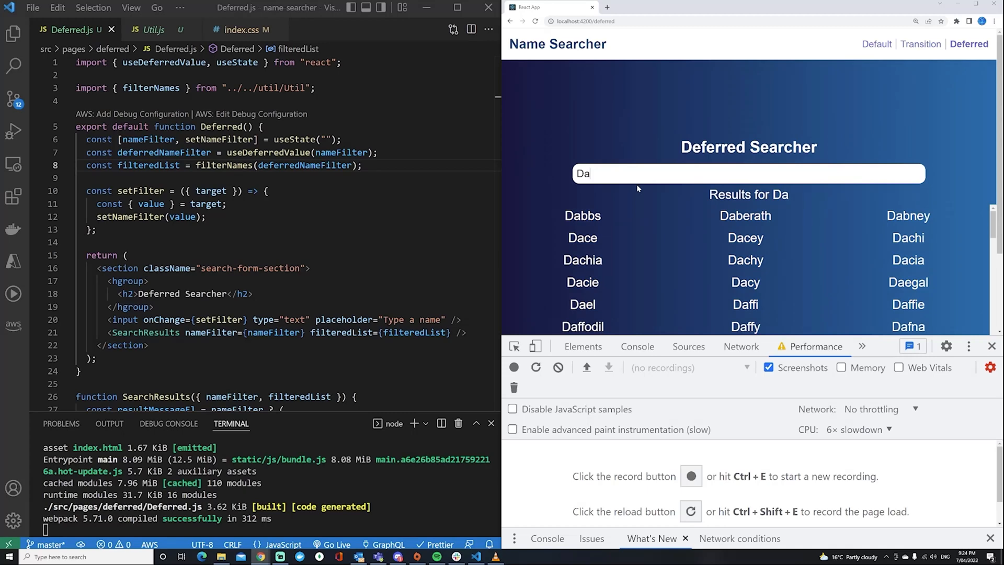
pyautogui.press('Backspace')
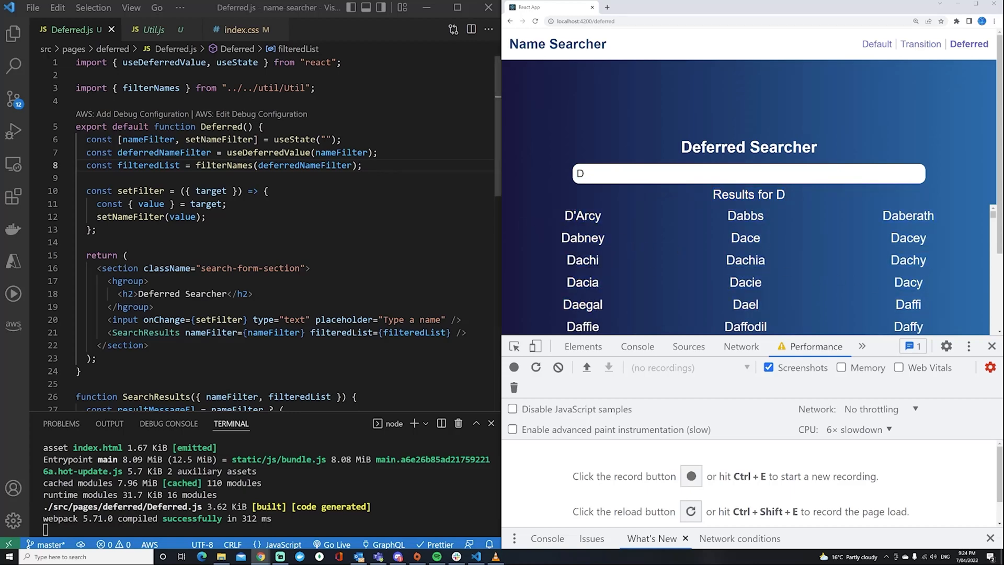
pyautogui.doubleClick(147, 140)
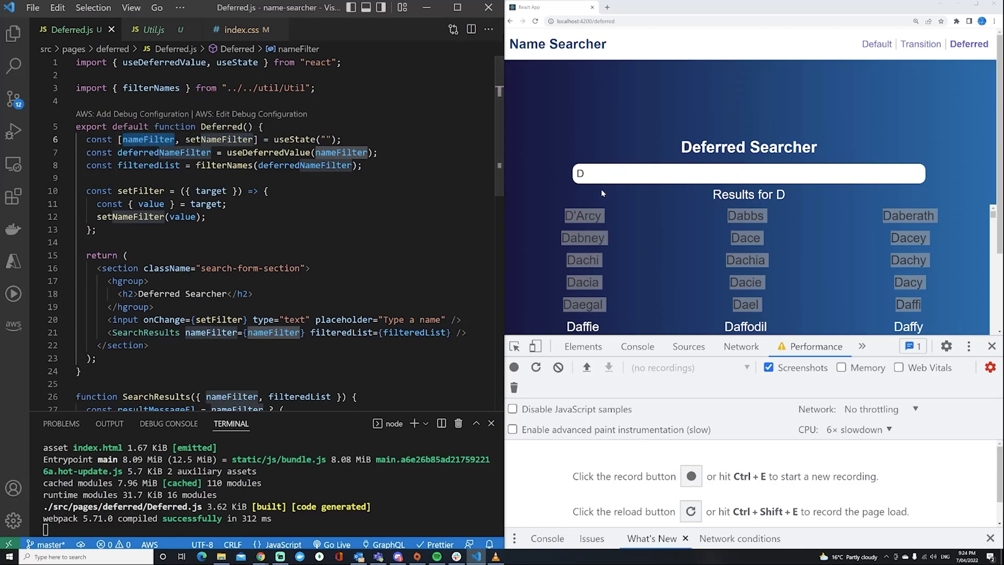
pyautogui.moveTo(799, 197)
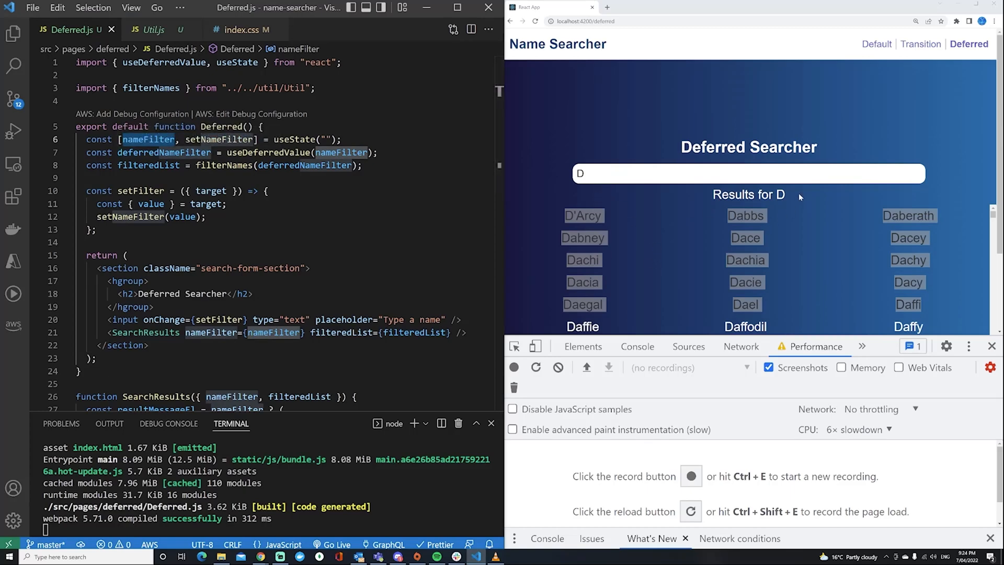